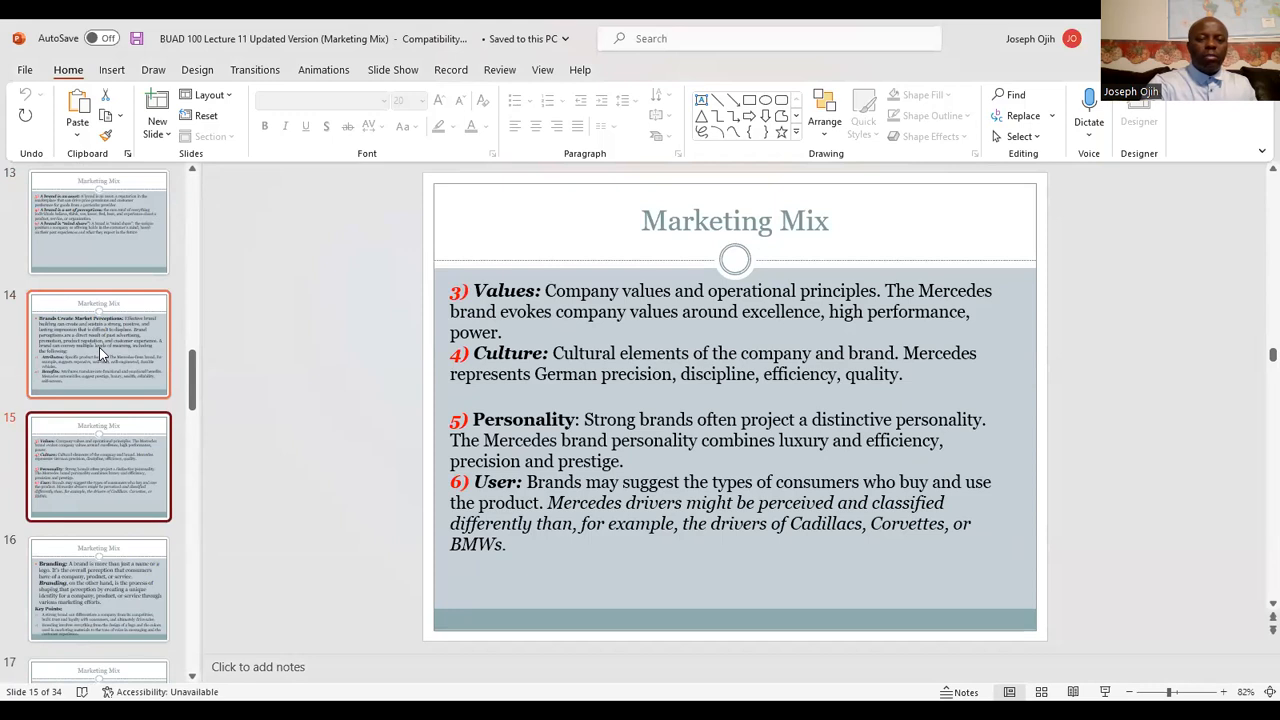
Step back through slides 13 and 11 to land on slide 12, Elements of Branding
click(98, 222)
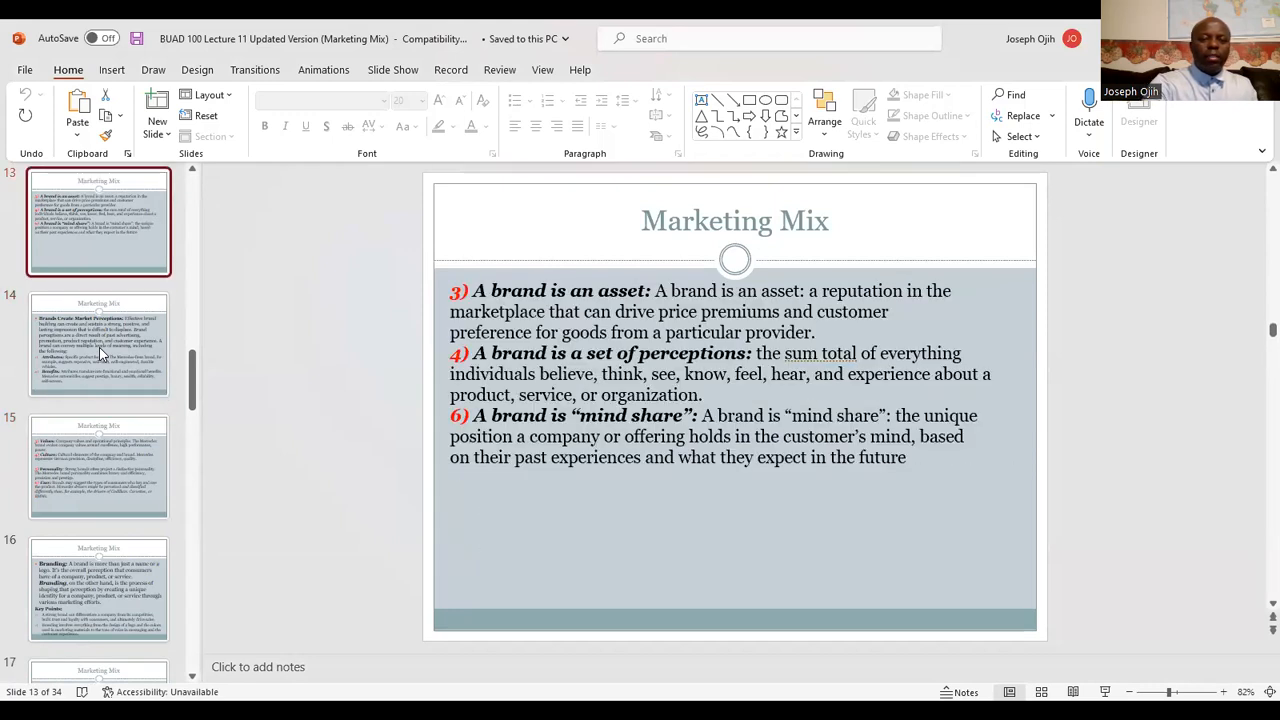
click(98, 344)
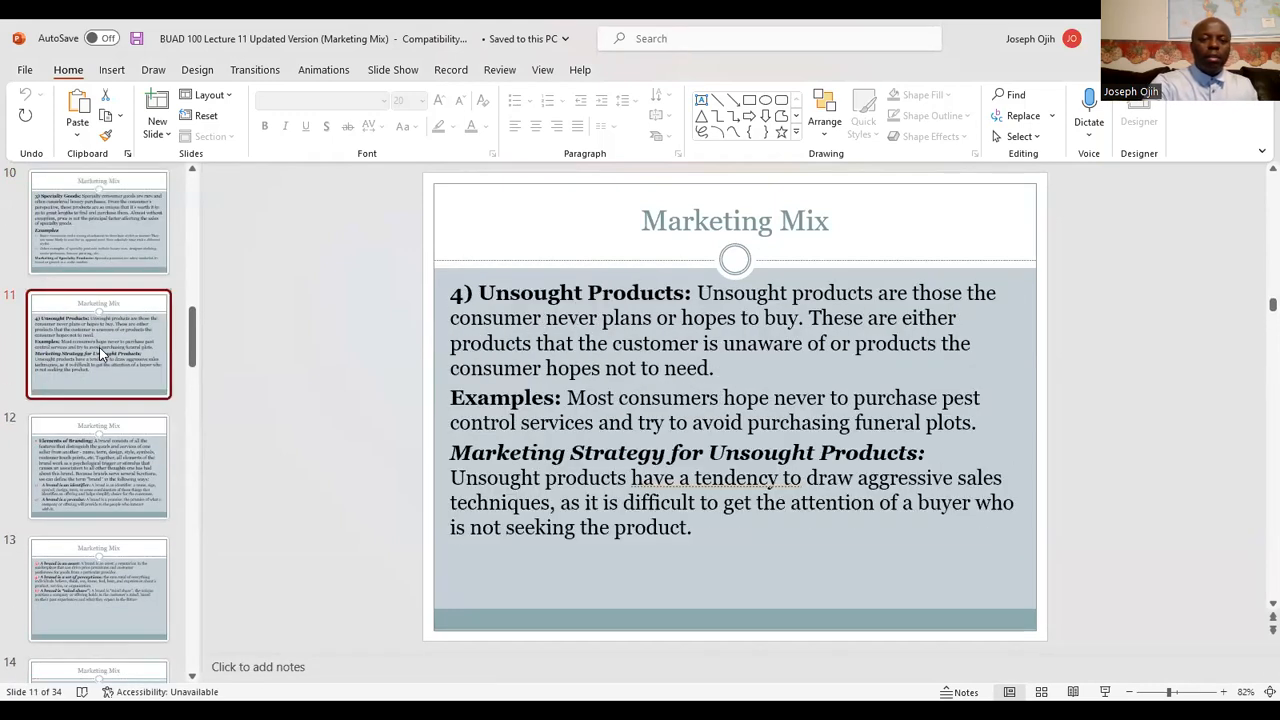
click(98, 464)
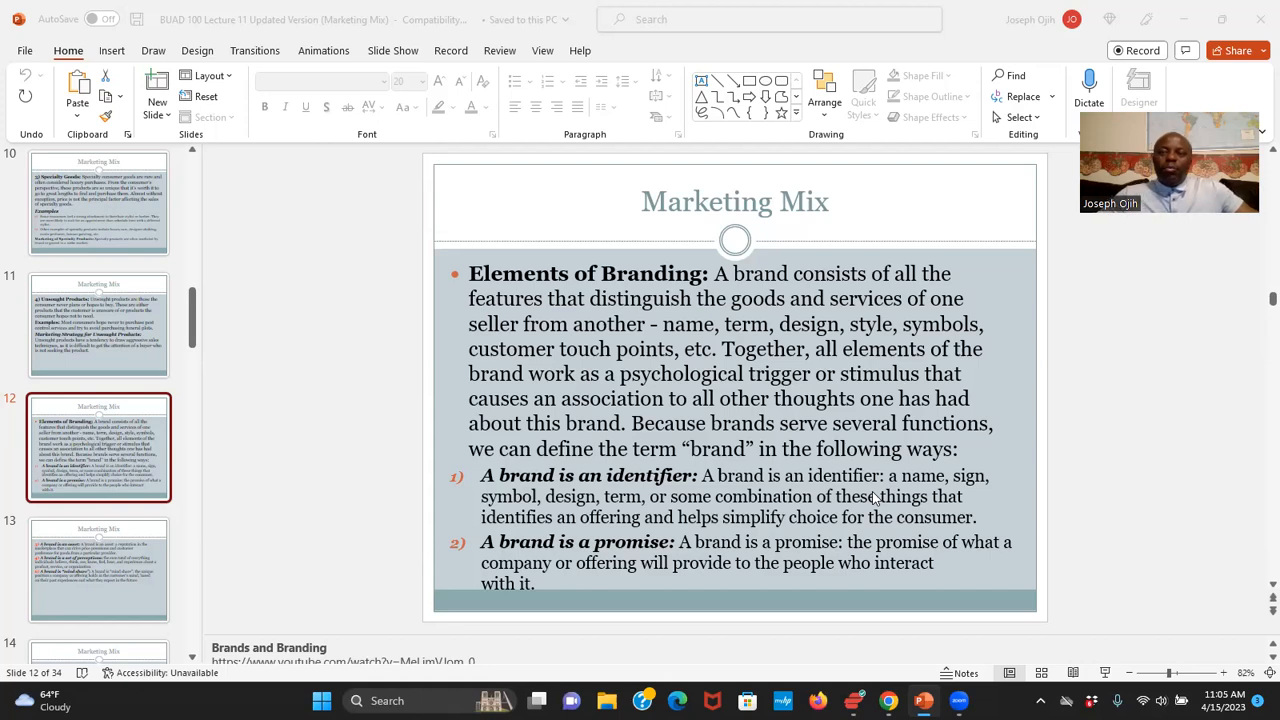
mouse_move(1012, 296)
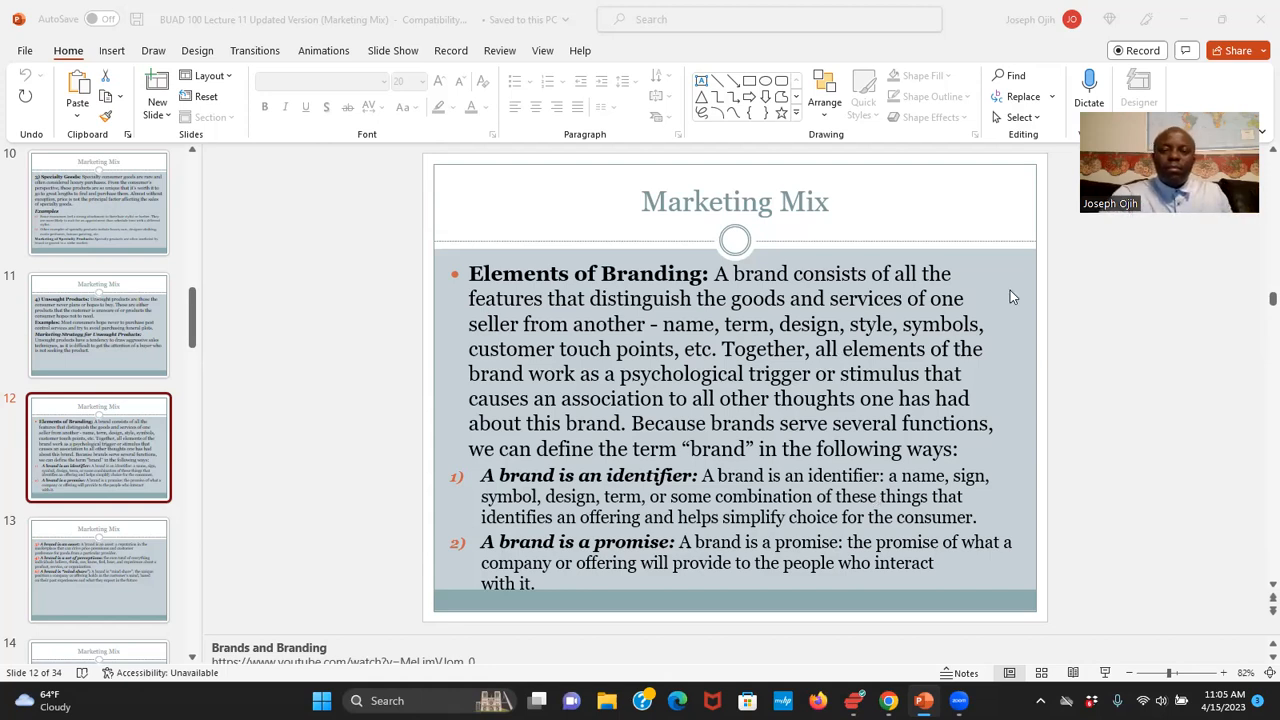
mouse_move(744, 284)
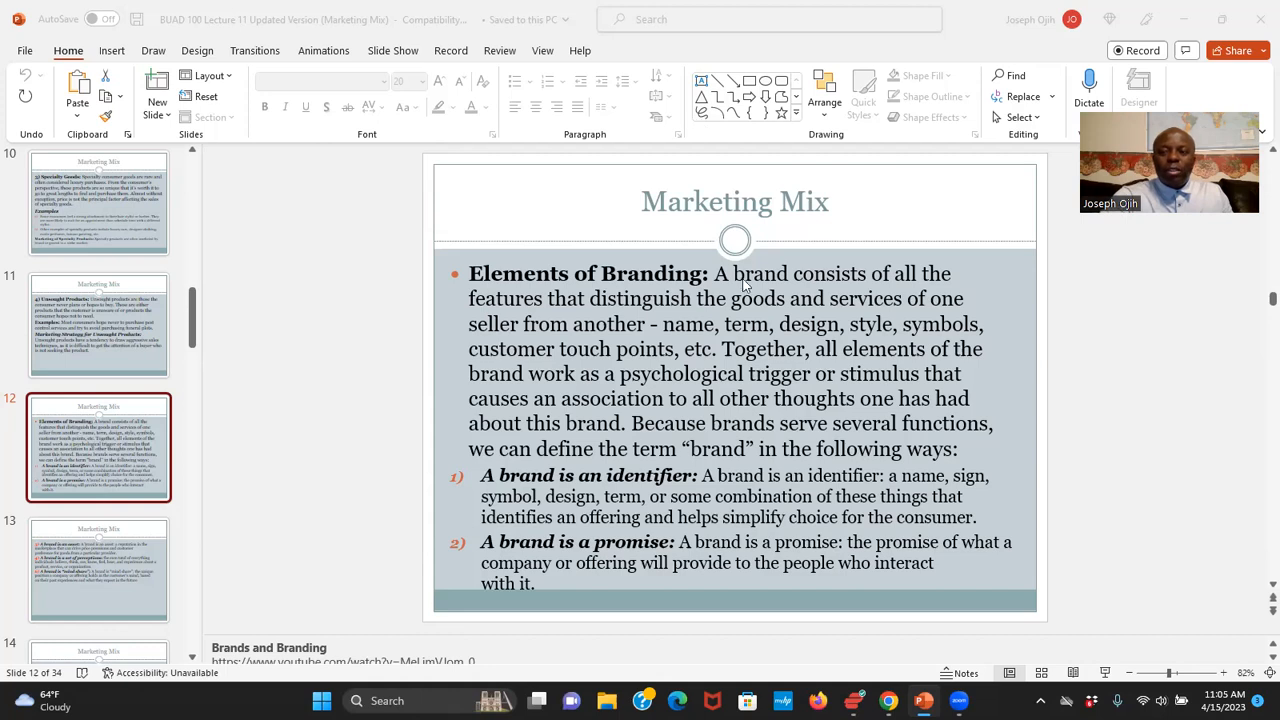
mouse_move(796, 368)
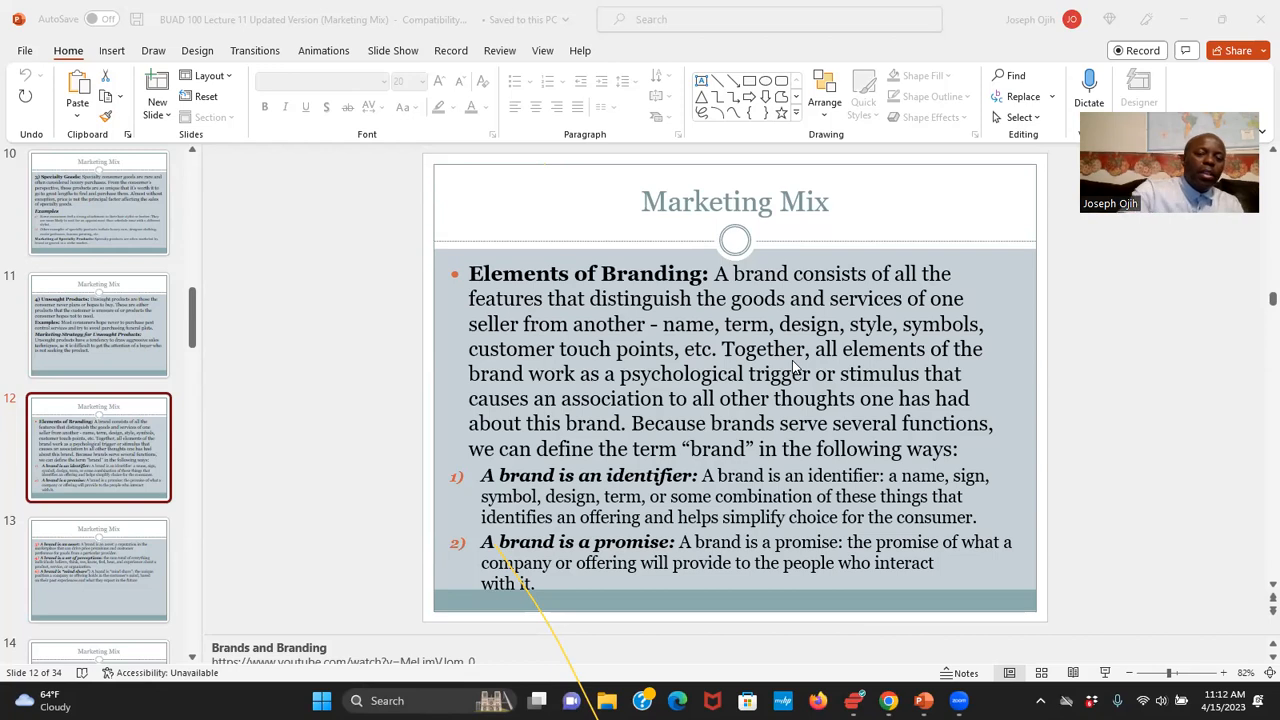
mouse_move(688, 88)
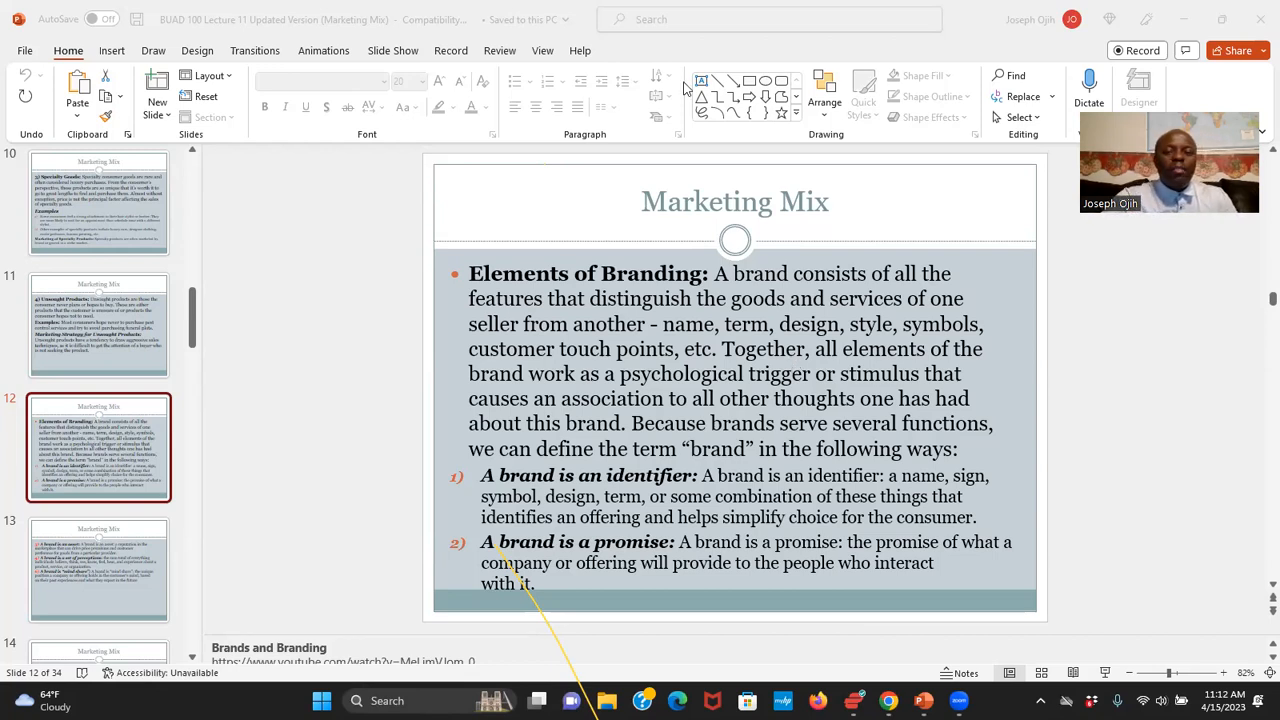
mouse_move(920, 610)
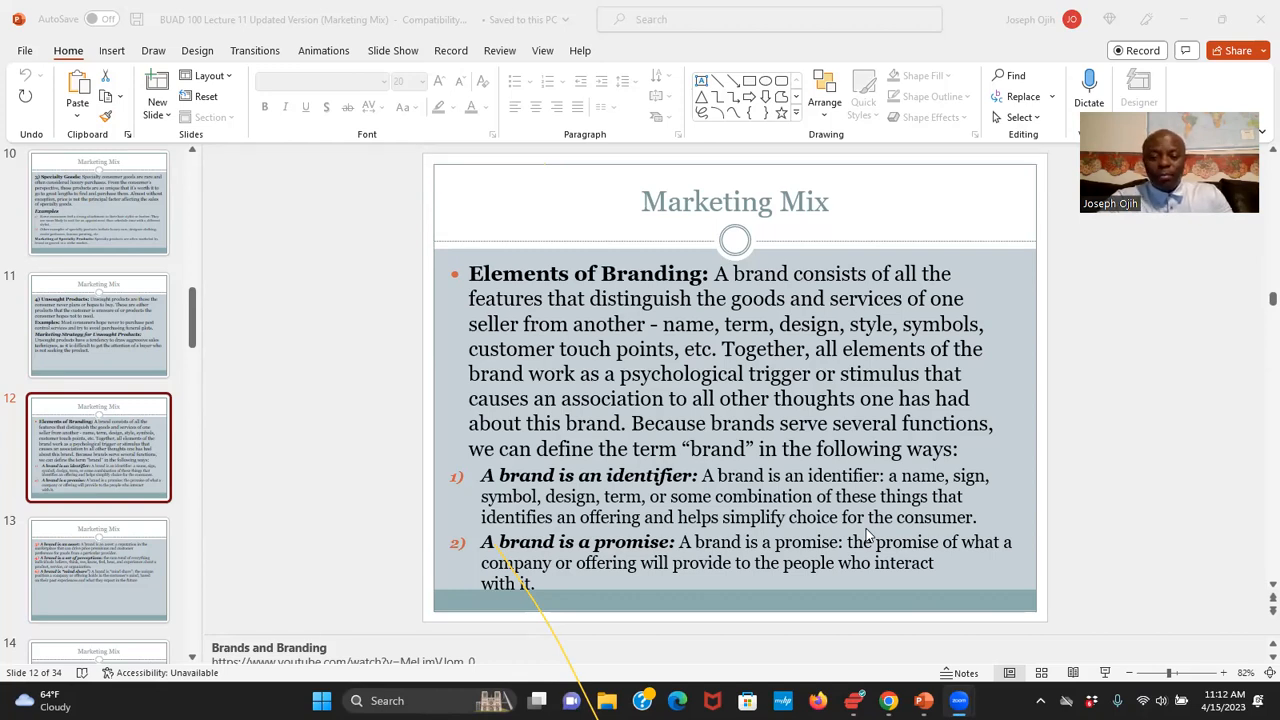
mouse_move(704, 556)
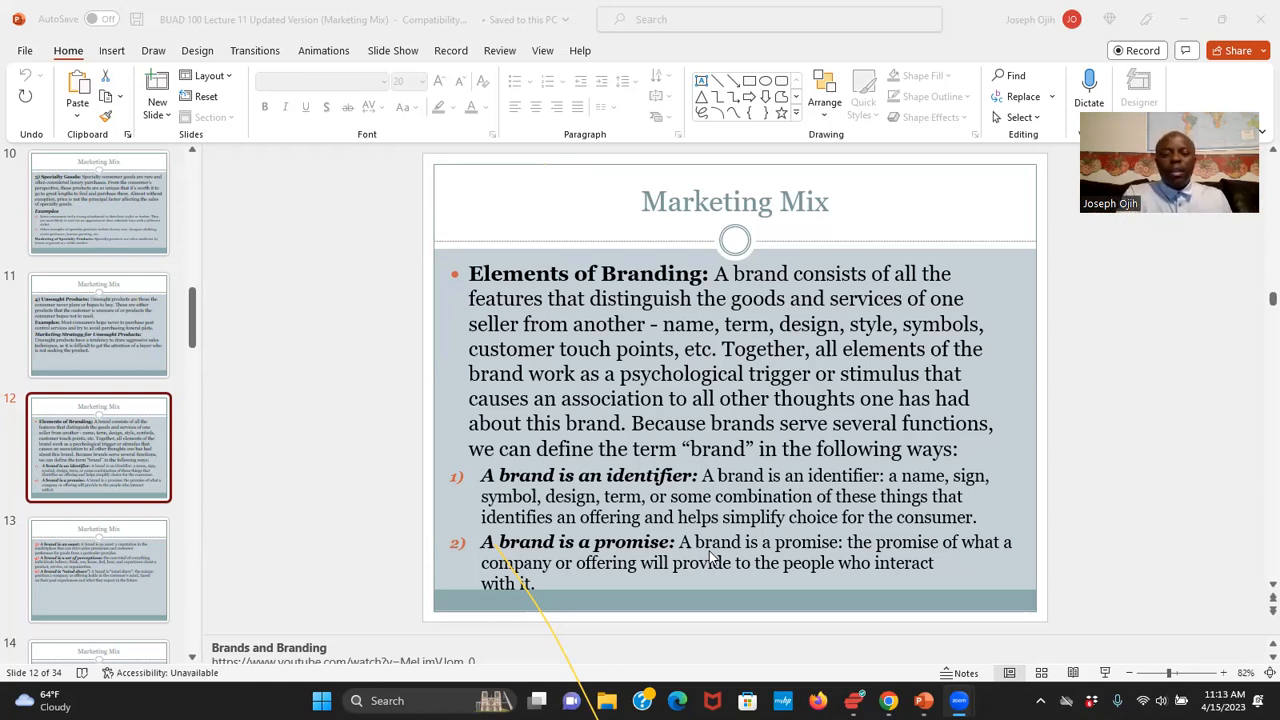
mouse_move(142, 456)
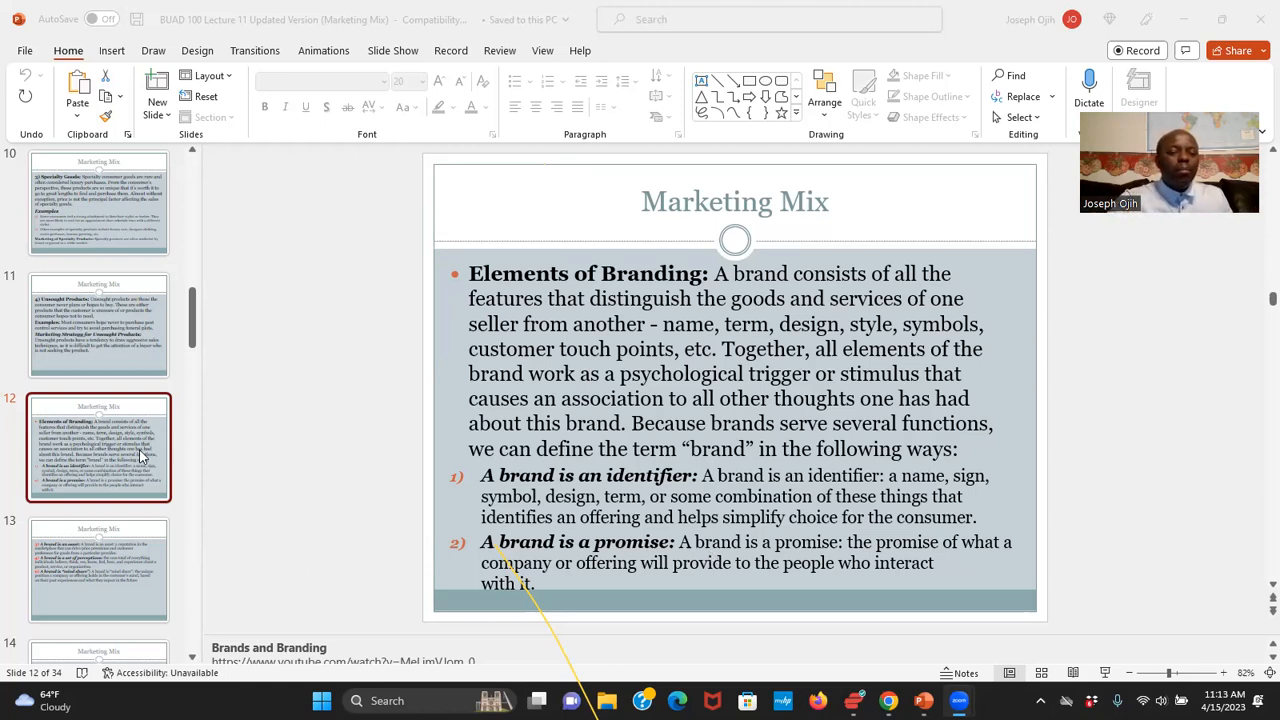
Show slide 13 listing brand as asset, set of perceptions and mind share
click(98, 568)
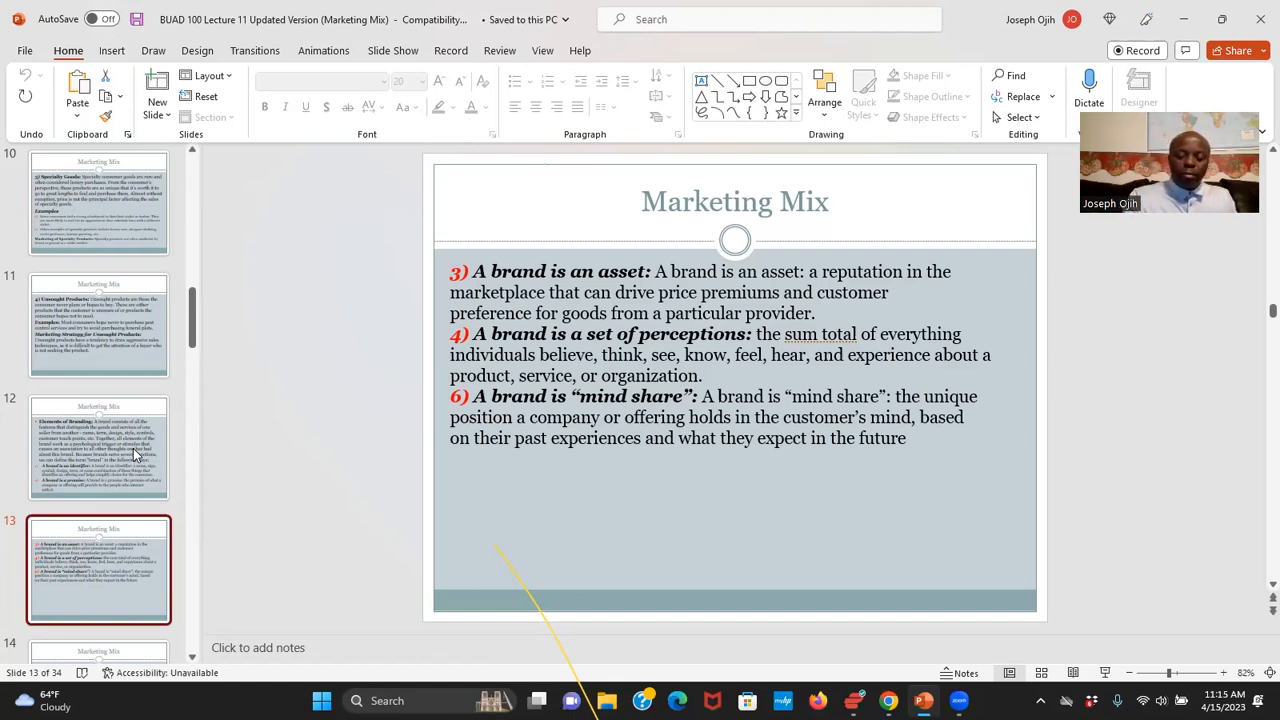
Return to slide 12, Elements of Branding, with the video link in its notes
click(98, 448)
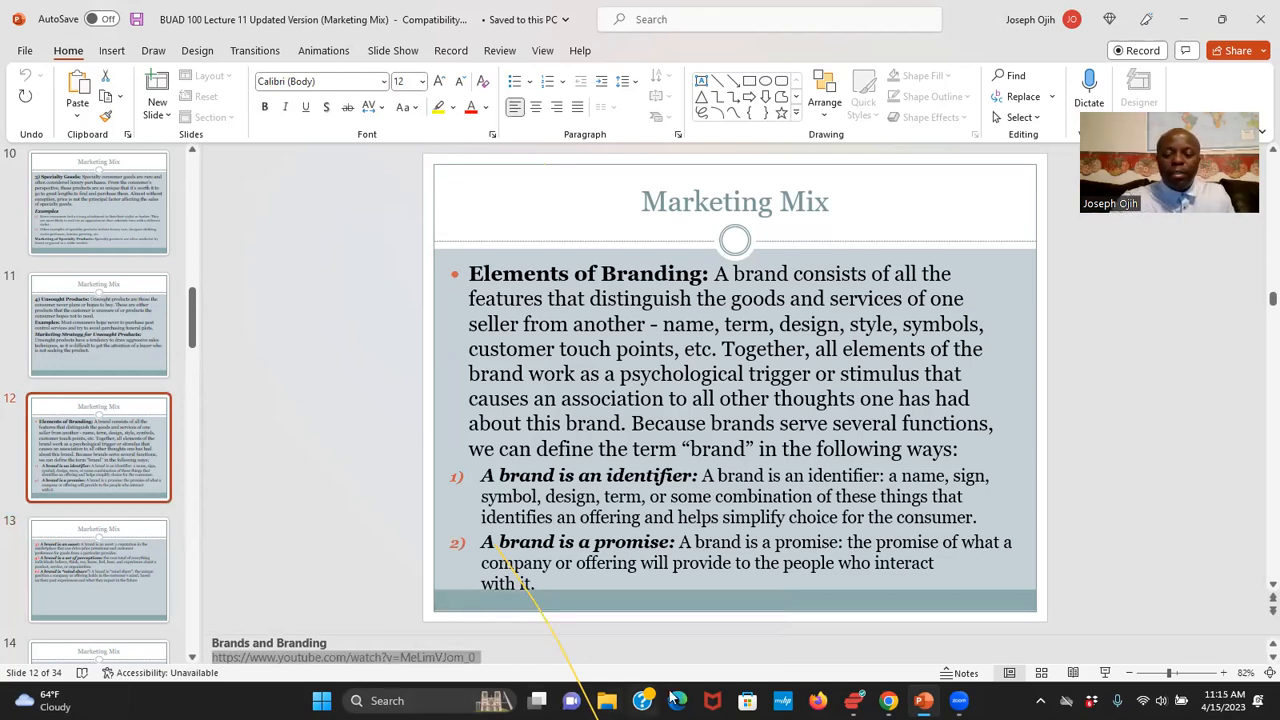
mouse_move(888, 700)
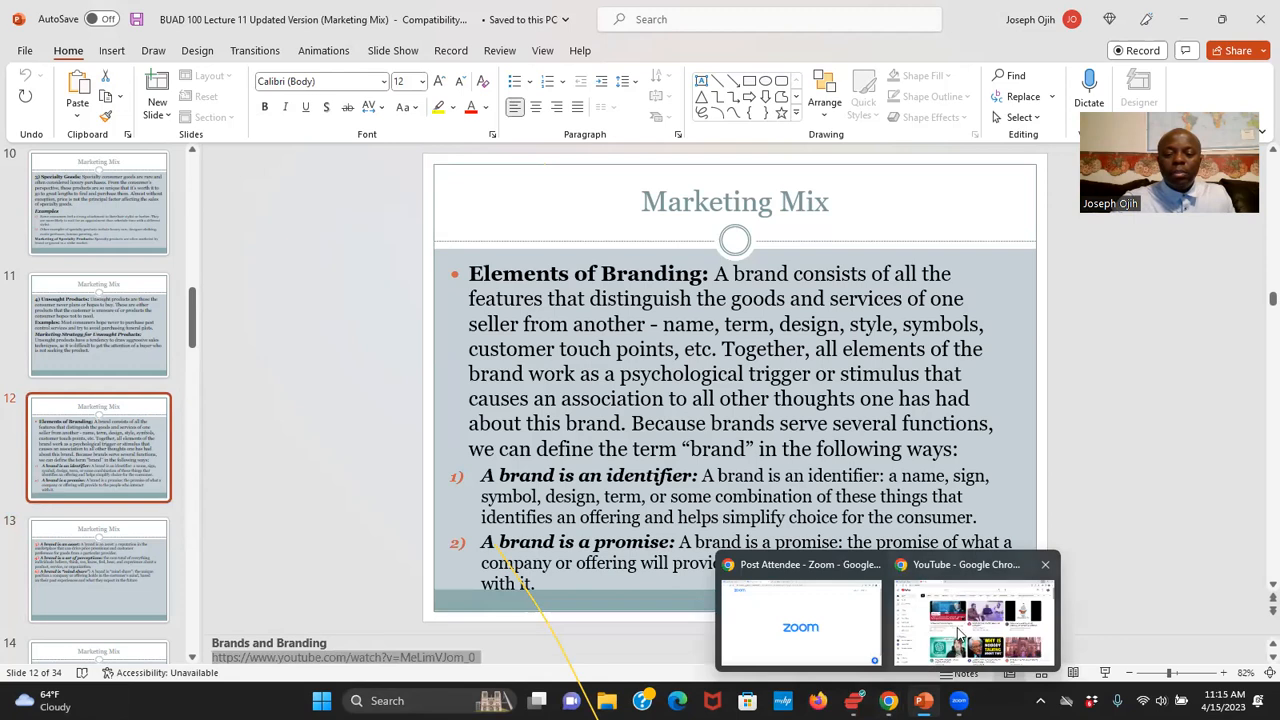
Switch to the Chrome window holding the branding 101 YouTube video
click(970, 620)
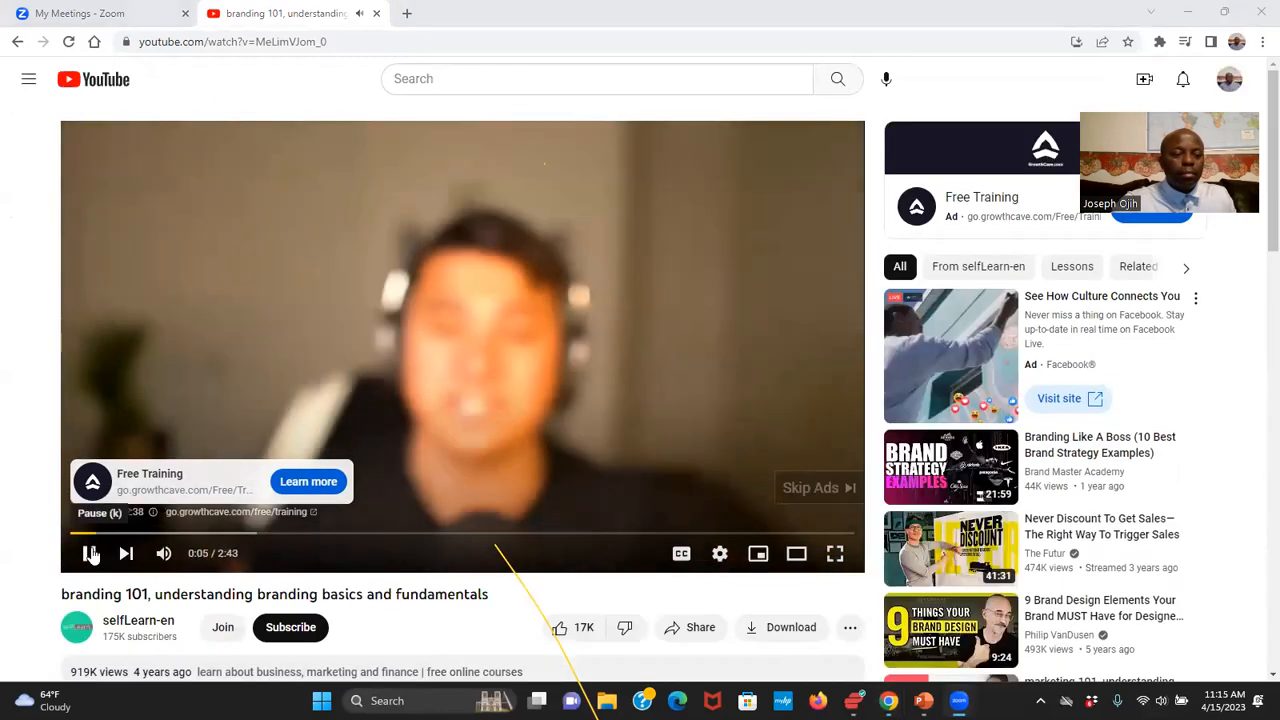
Toggle the branding 101 video between pause and play until it runs through the why-brands-matter overview
click(90, 552)
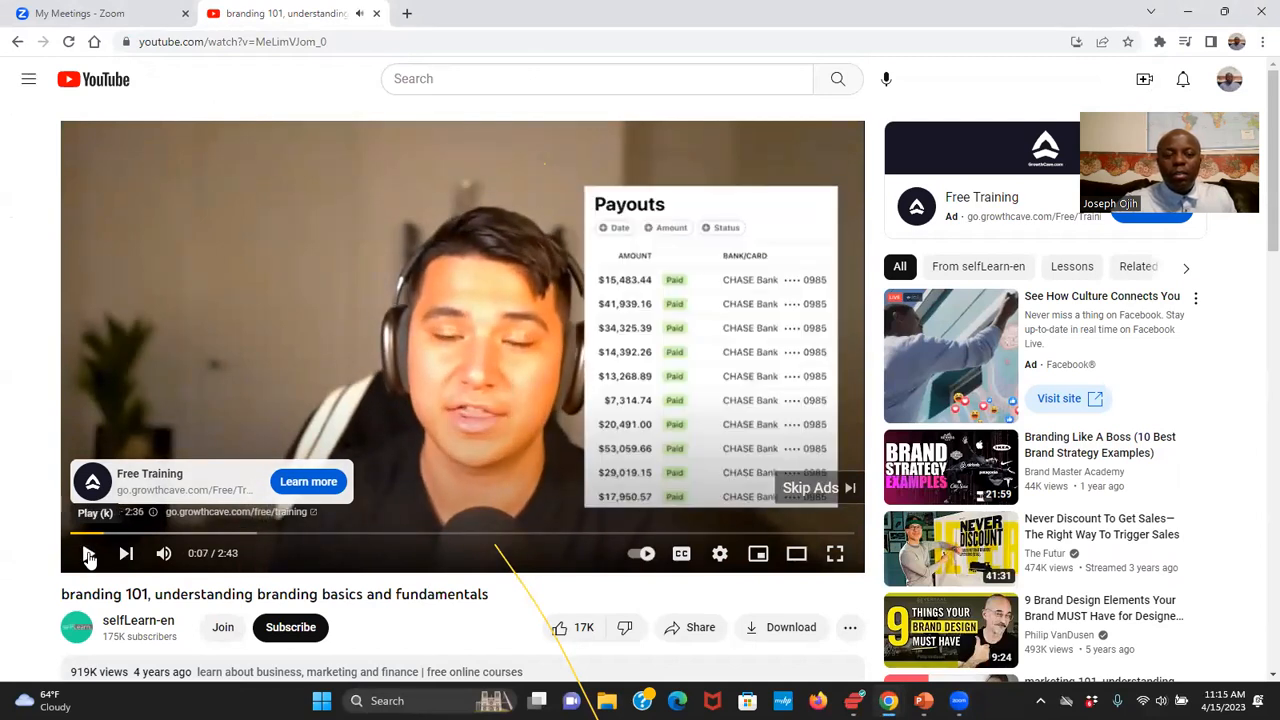
click(88, 552)
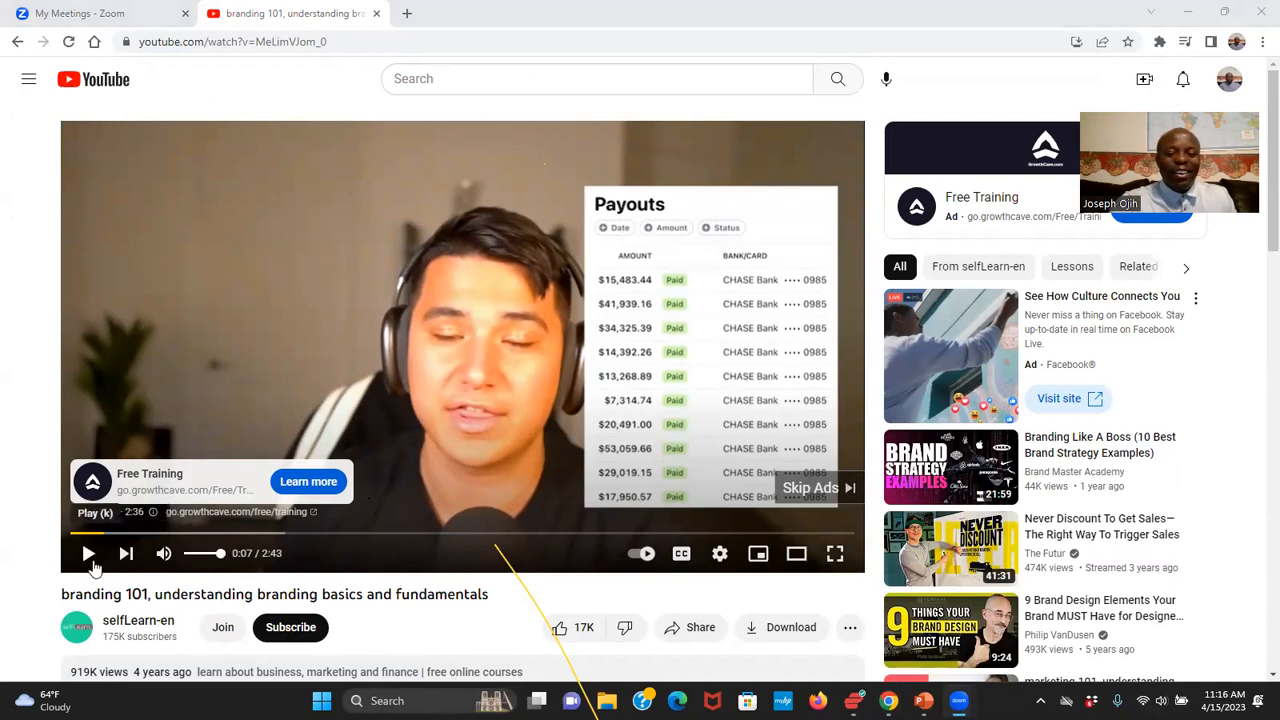
click(88, 552)
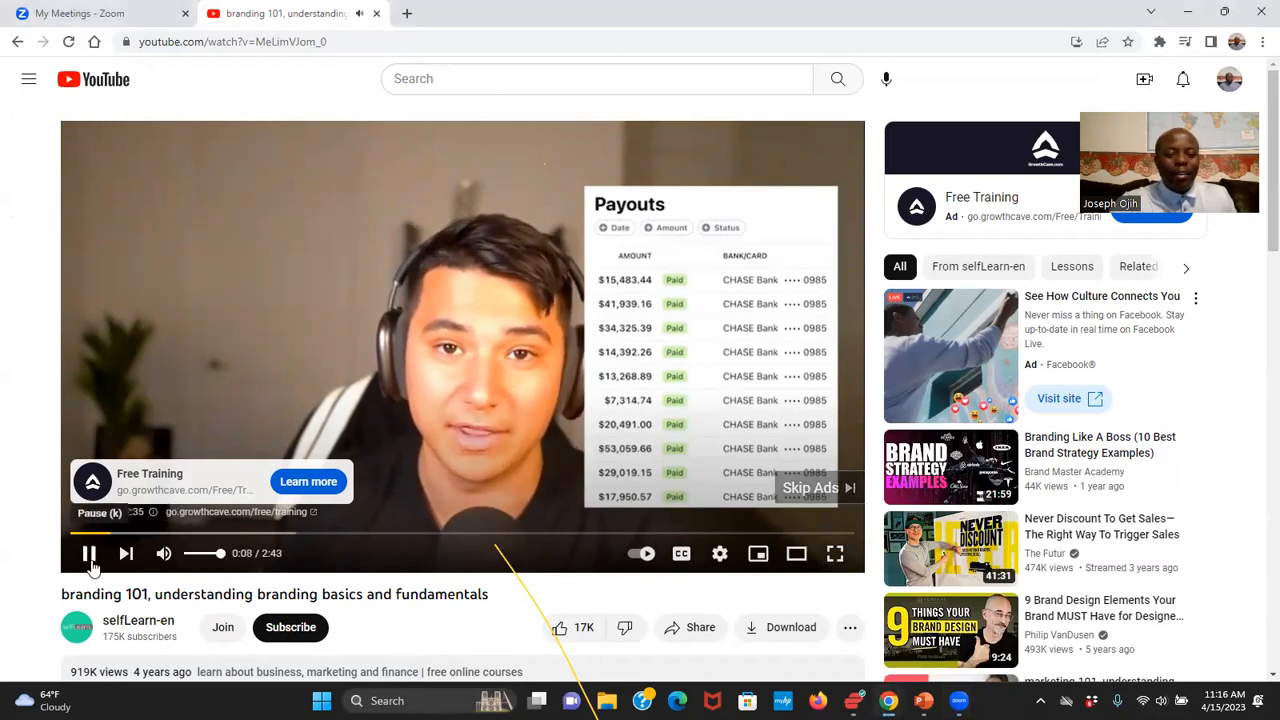
click(88, 552)
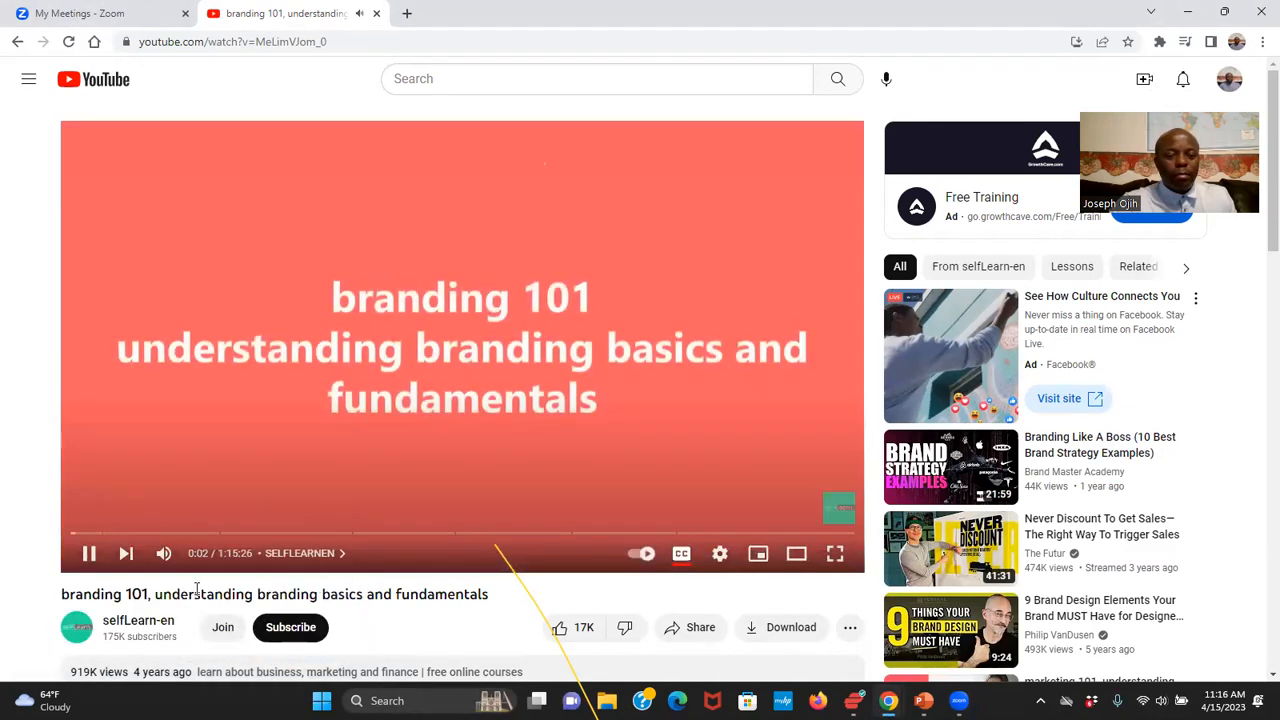
mouse_move(124, 580)
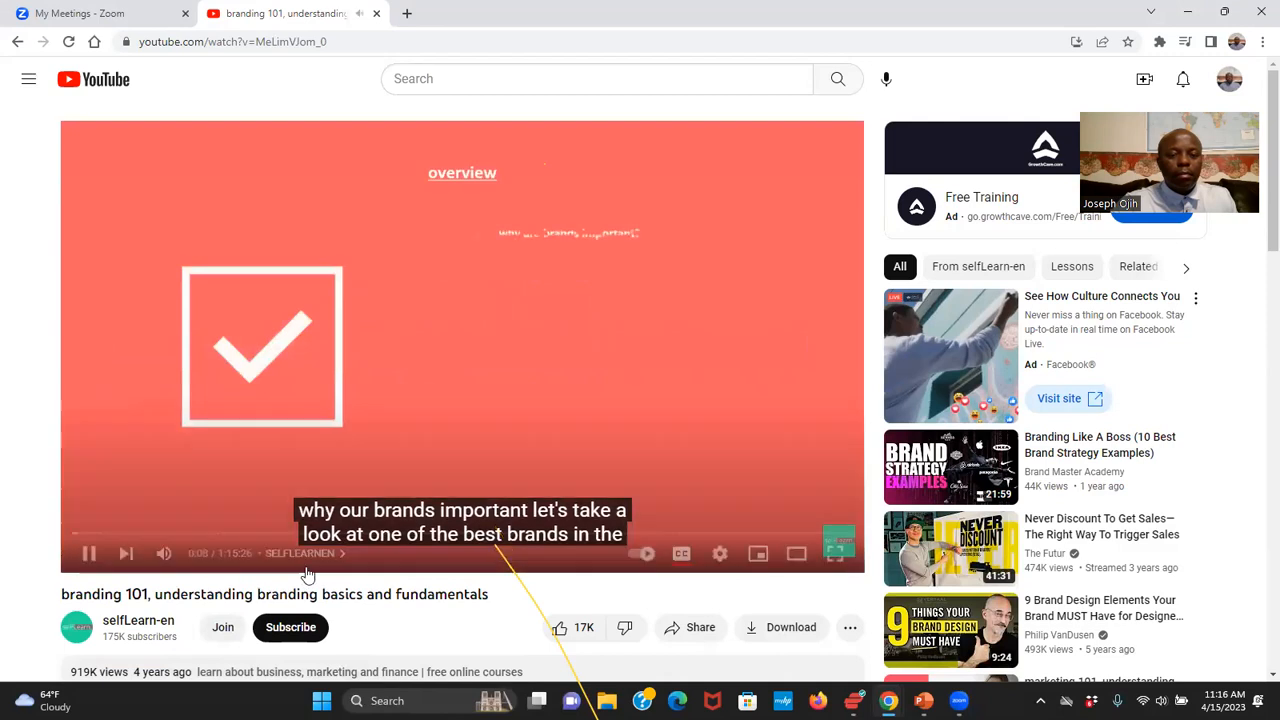
mouse_move(504, 630)
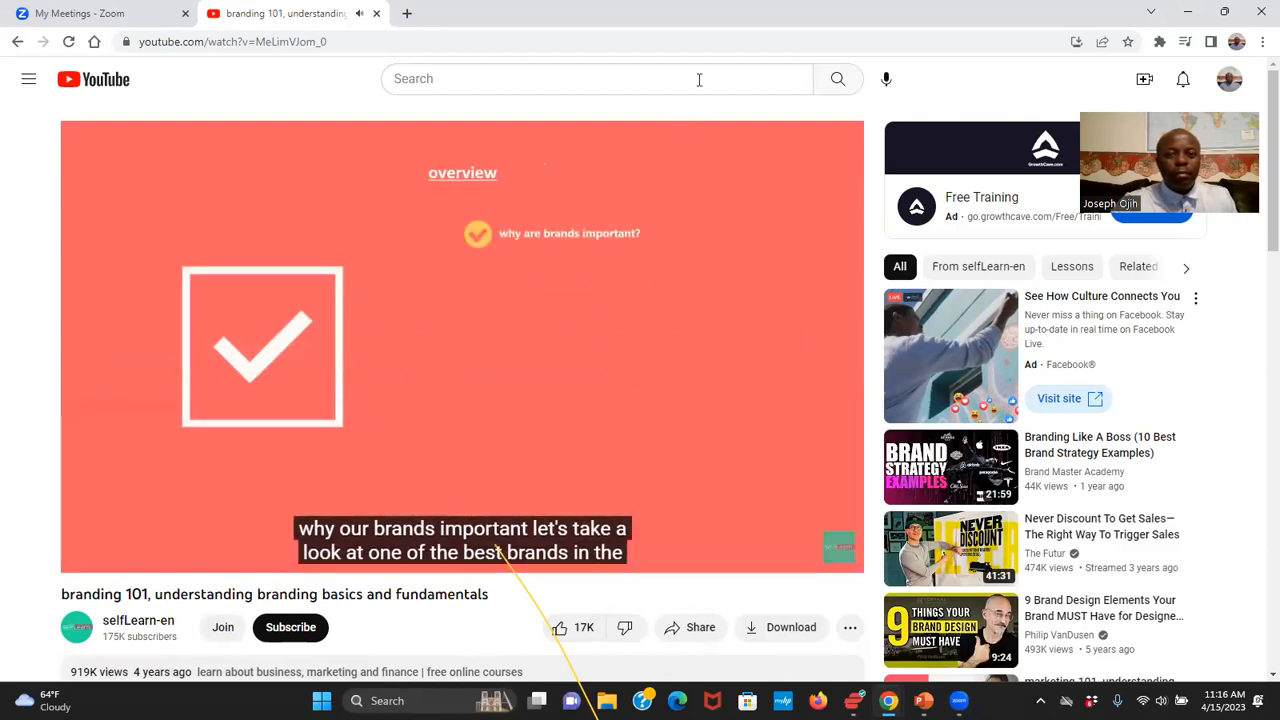
mouse_move(548, 186)
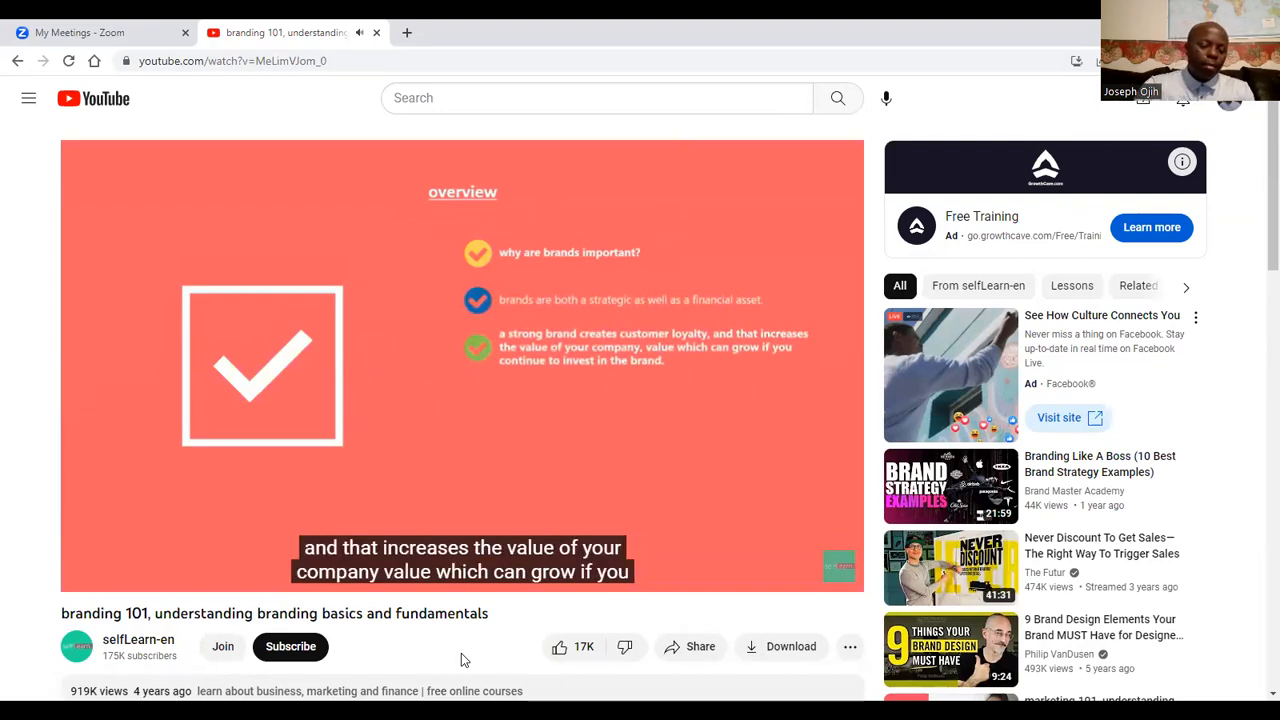
mouse_move(164, 572)
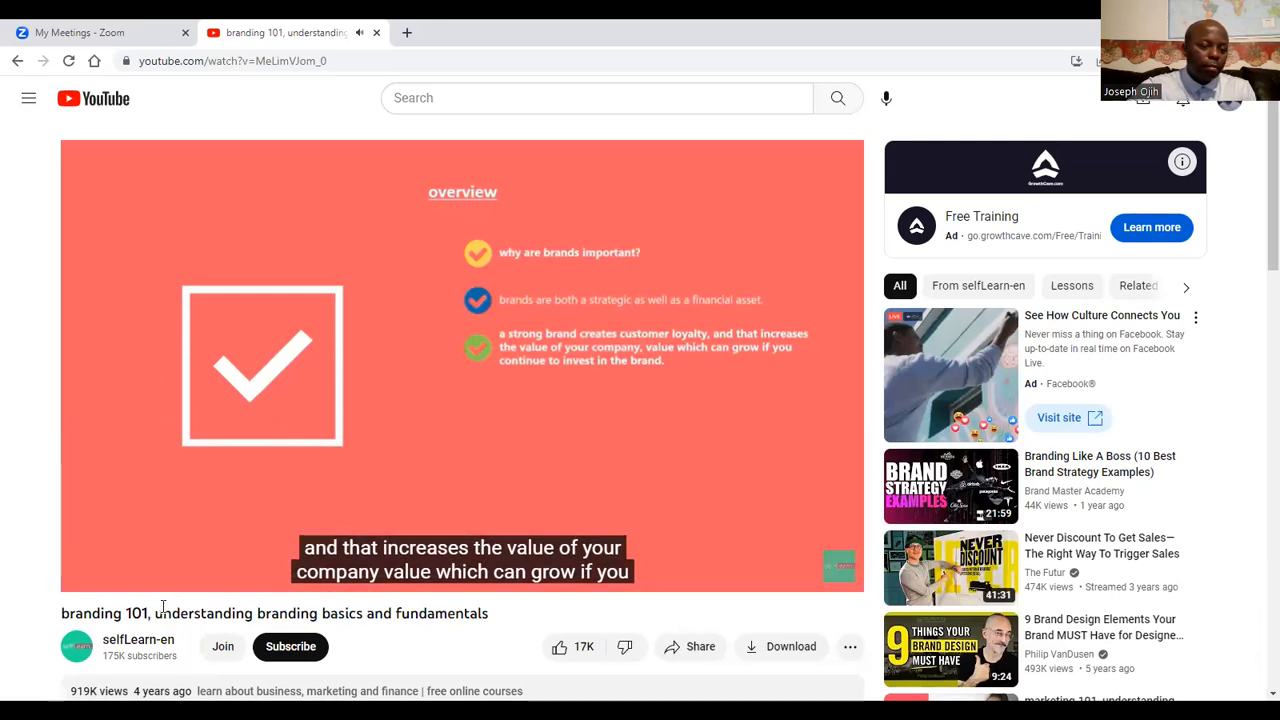
mouse_move(188, 572)
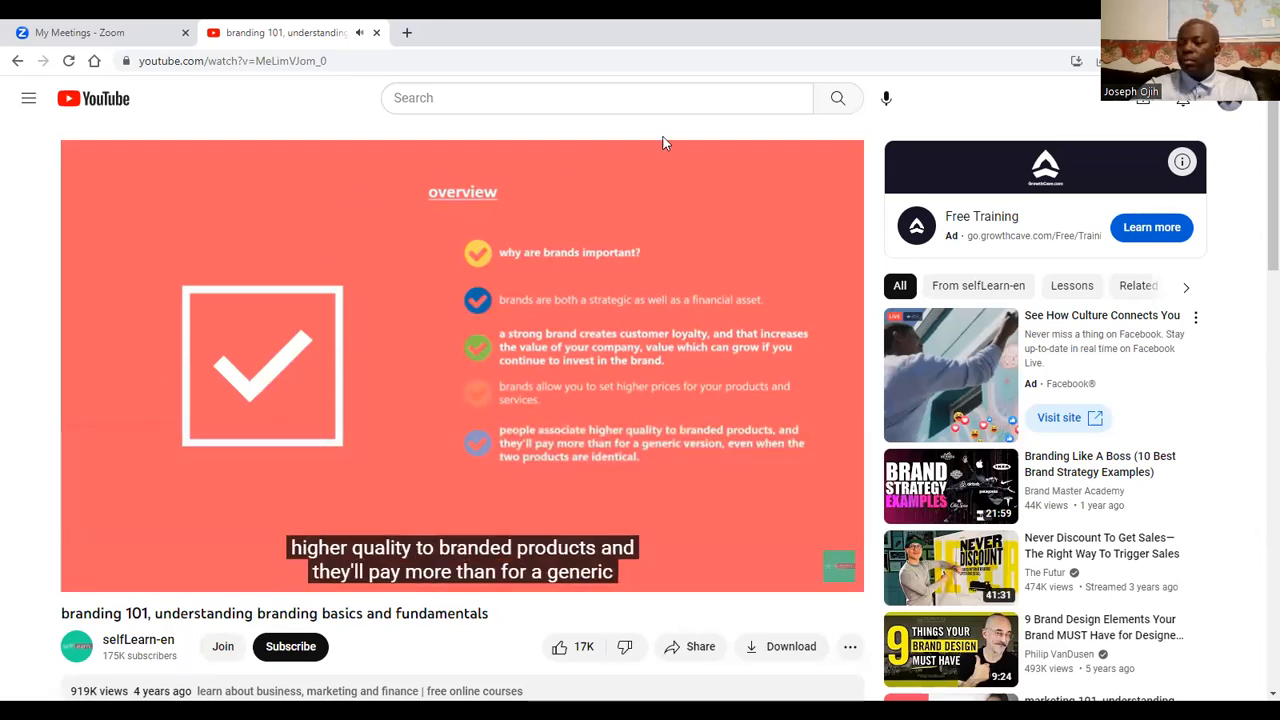
mouse_move(686, 120)
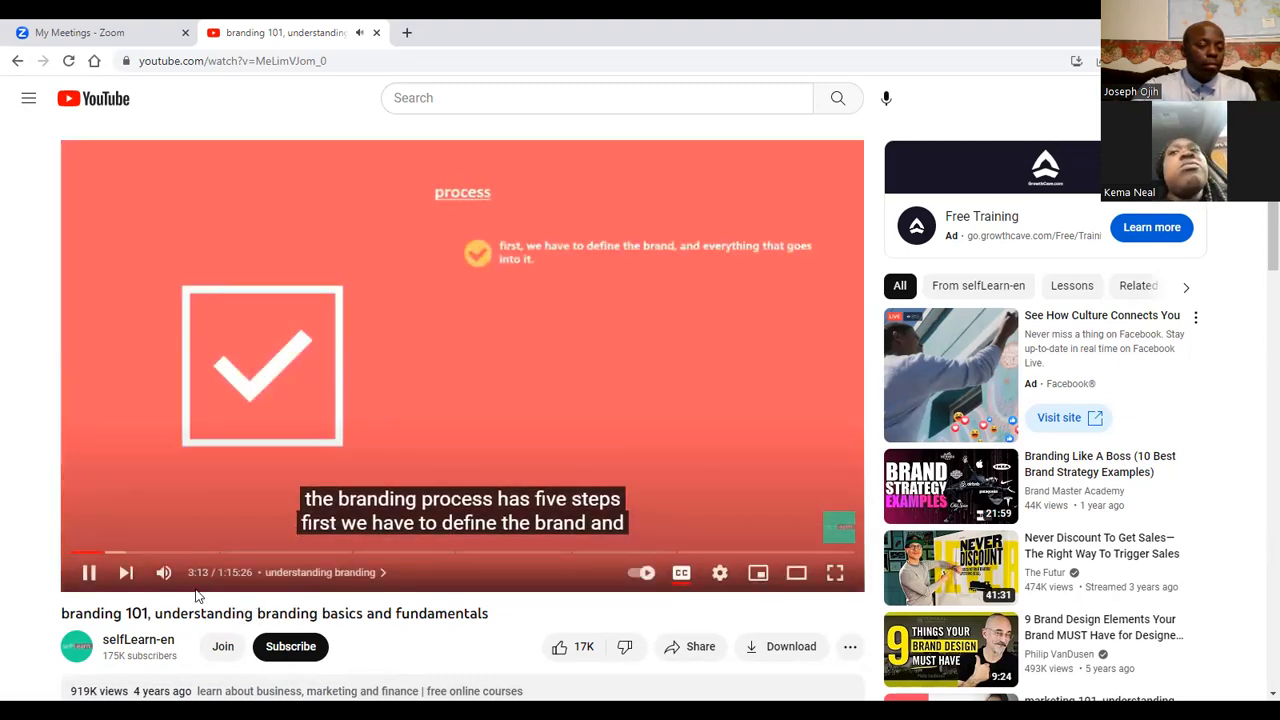
mouse_move(194, 654)
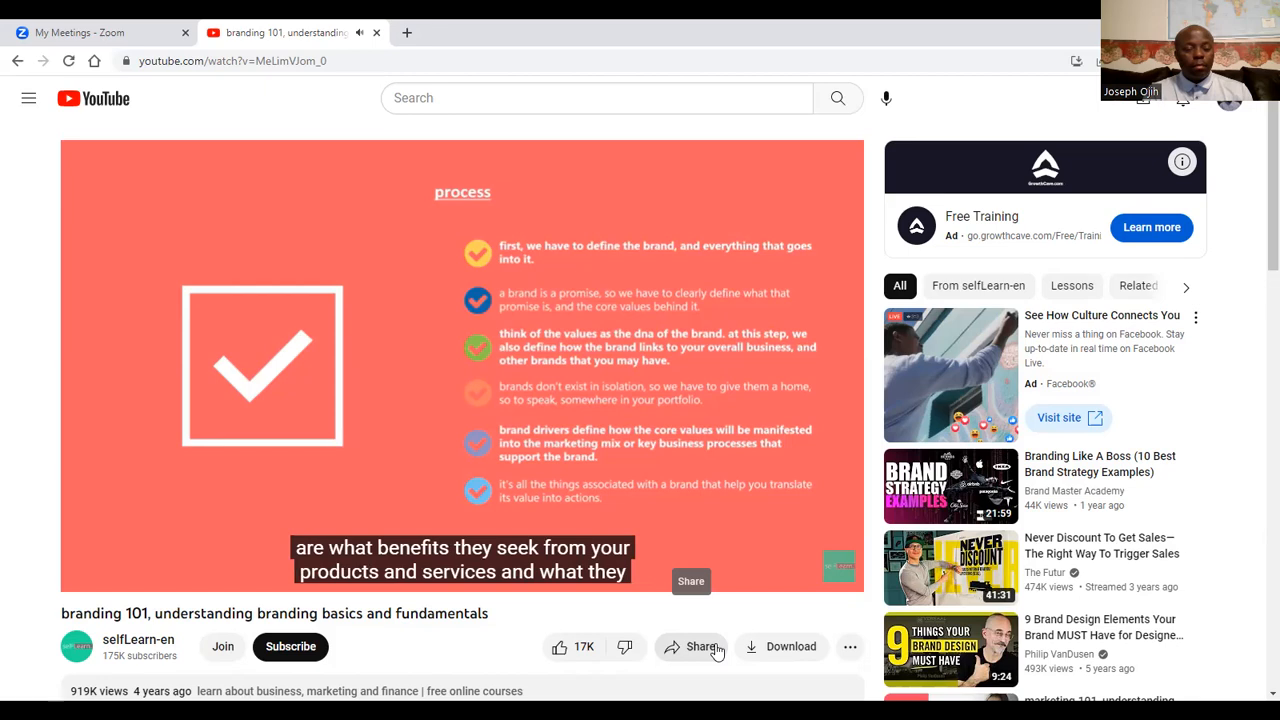
mouse_move(308, 520)
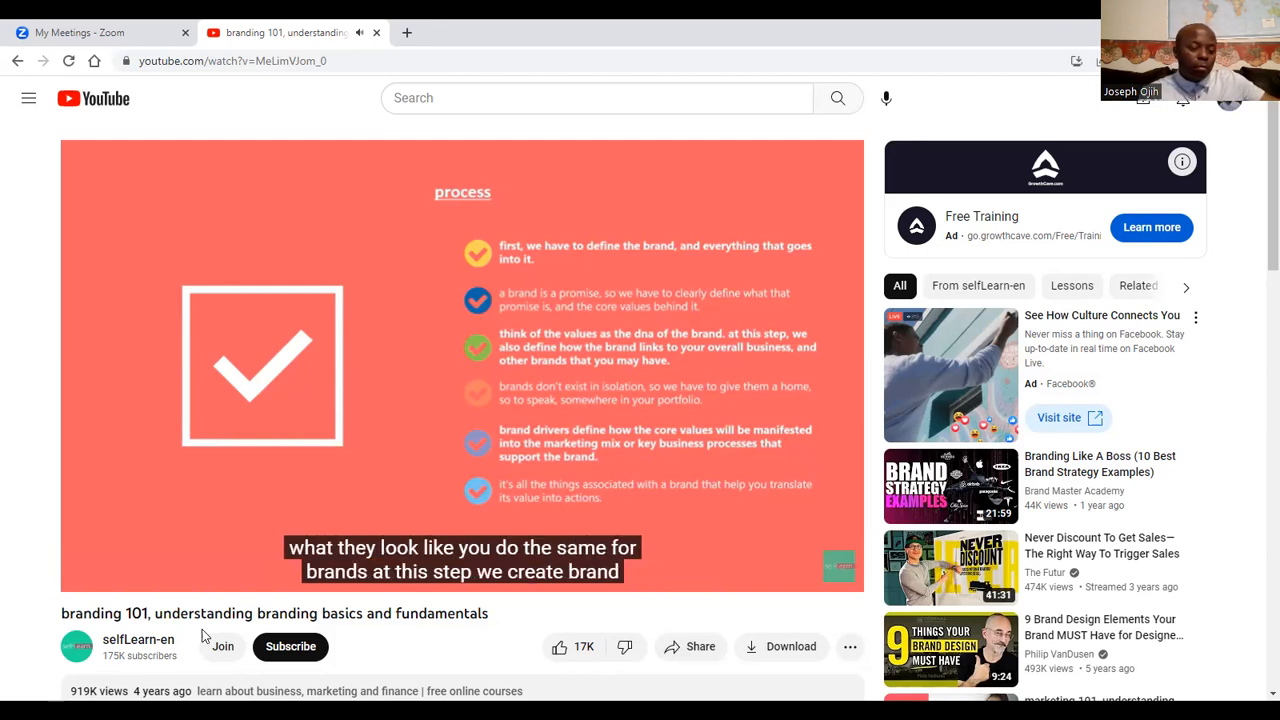
mouse_move(164, 596)
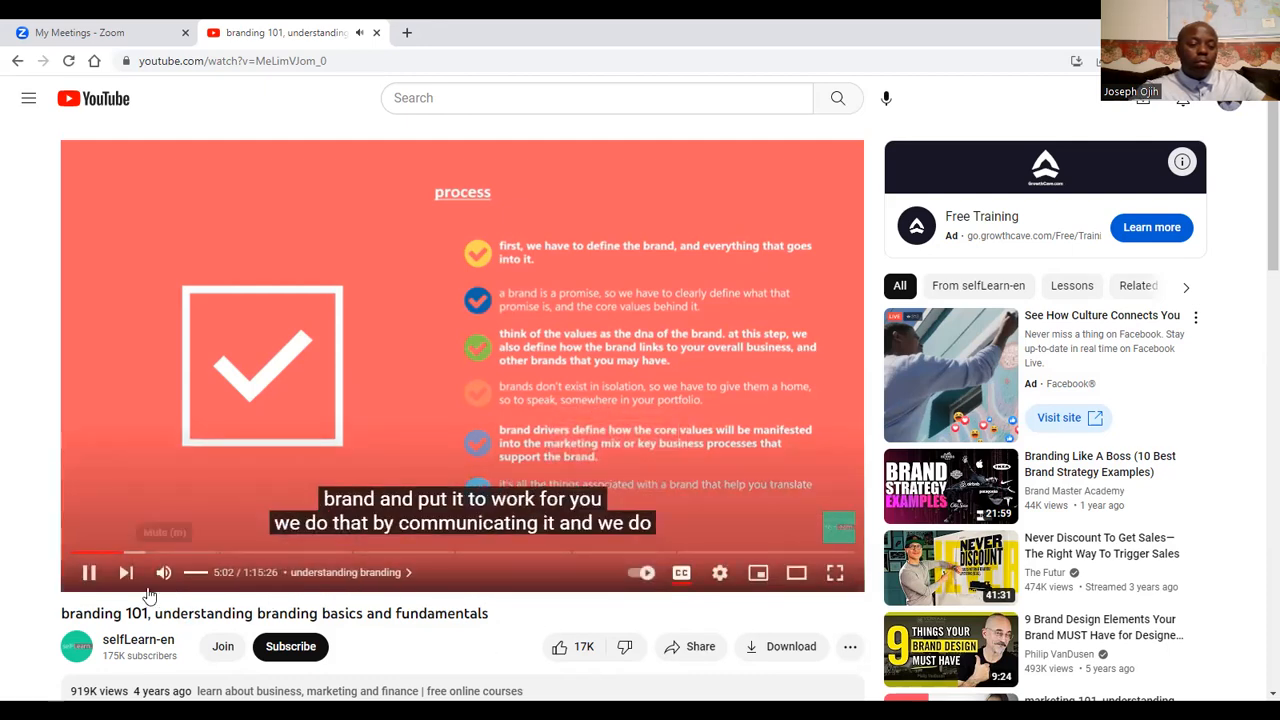
Pause the branding 101 video at 5:04 during the process explanation
click(88, 572)
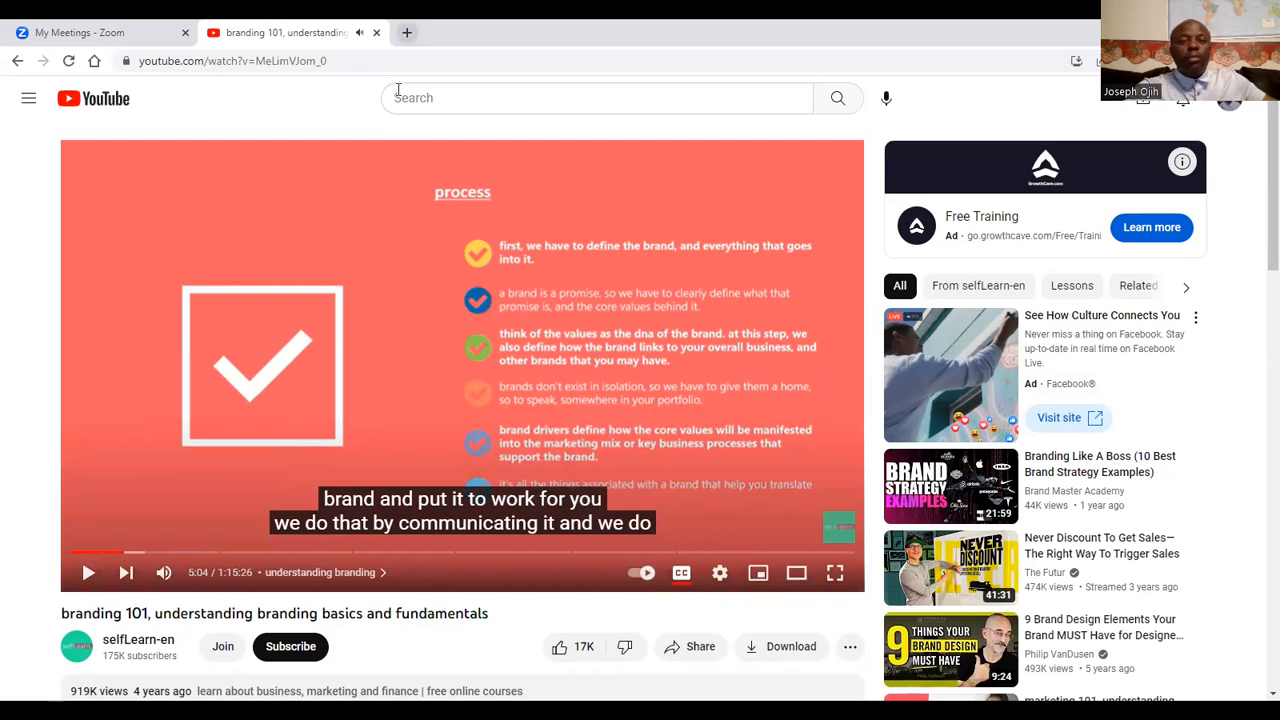
mouse_move(96, 32)
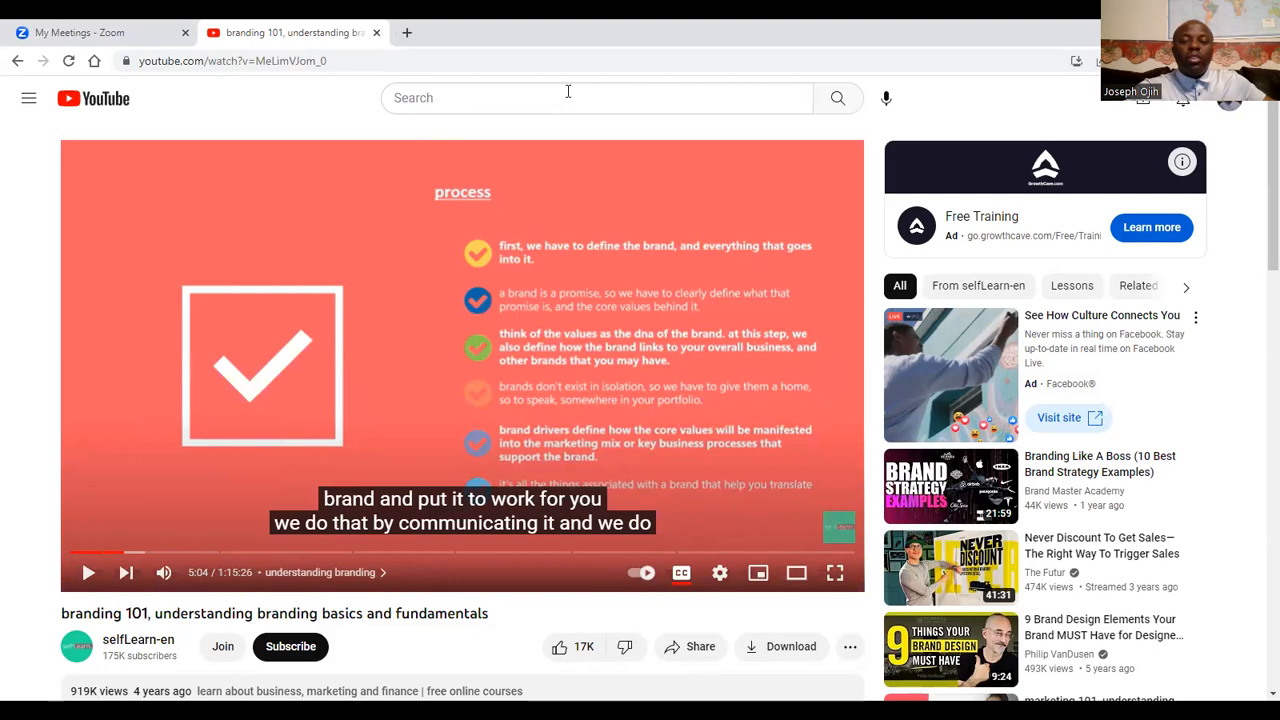
mouse_move(928, 628)
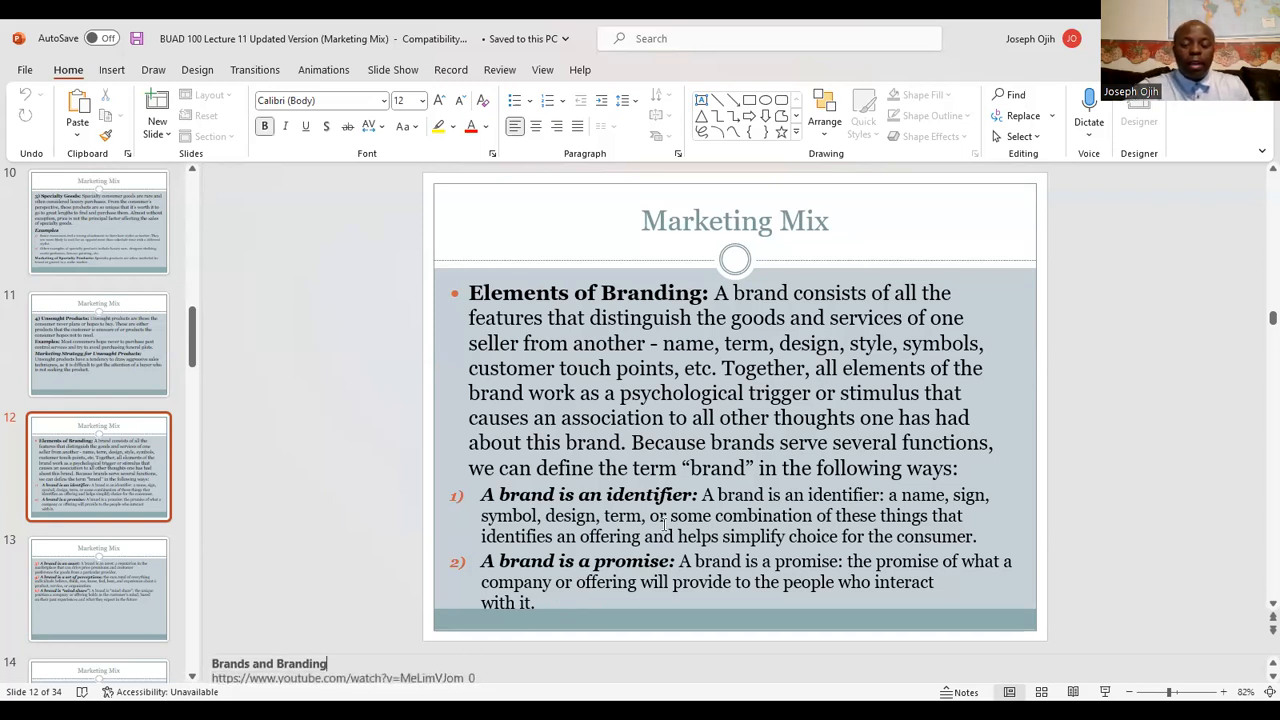
mouse_move(738, 452)
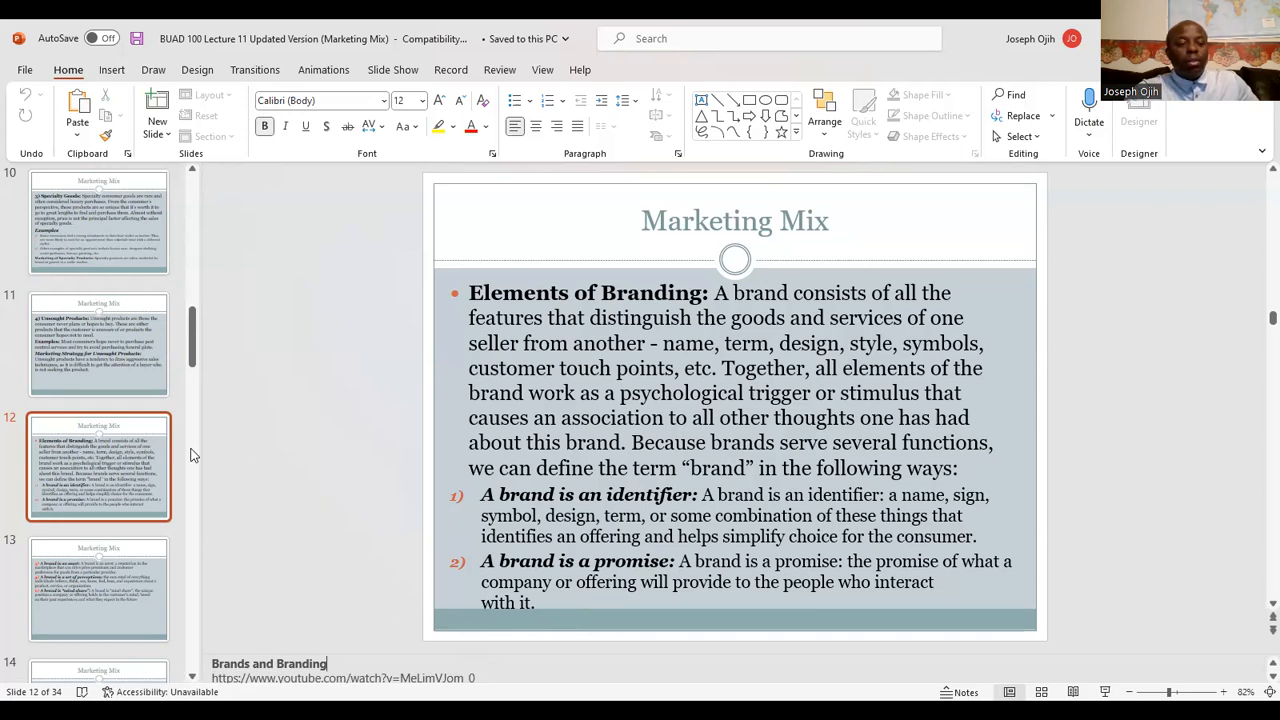
Advance to slide 14, Brands Create Market Perceptions, with the Mercedes-Benz examples
click(98, 588)
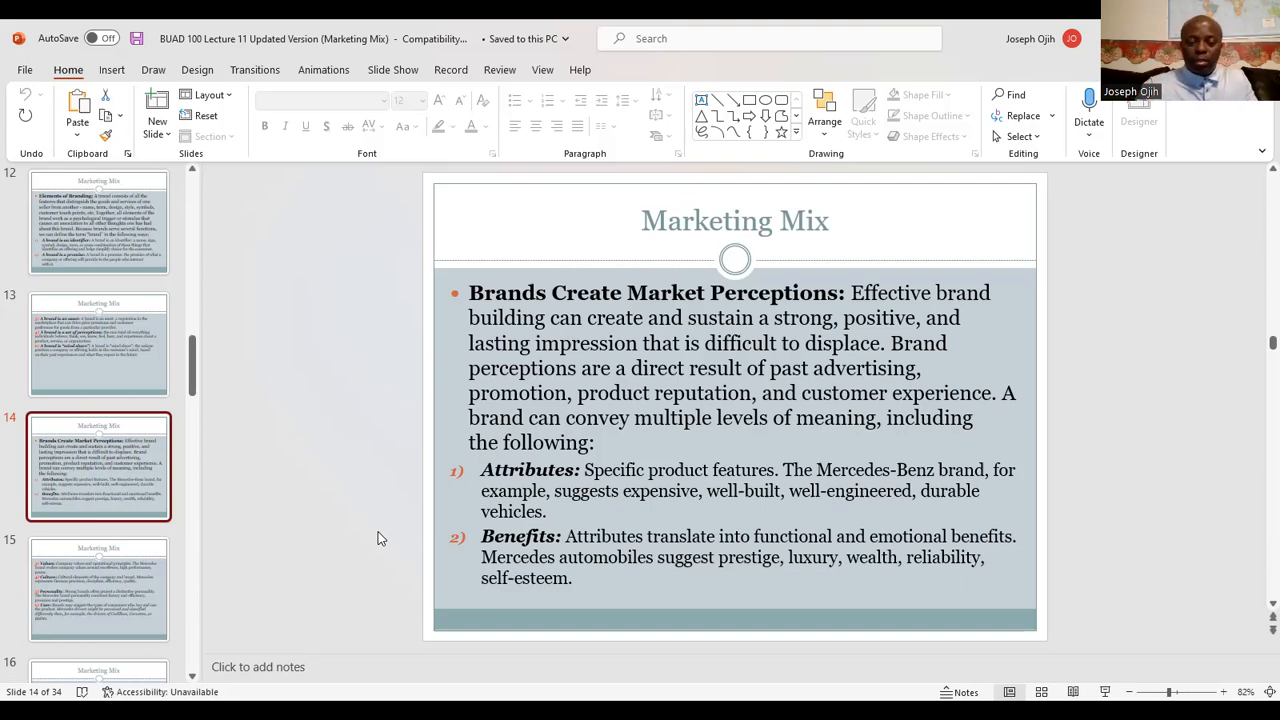
Move through slide 16's brand and branding definition on to slide 17 on the target audience
click(98, 588)
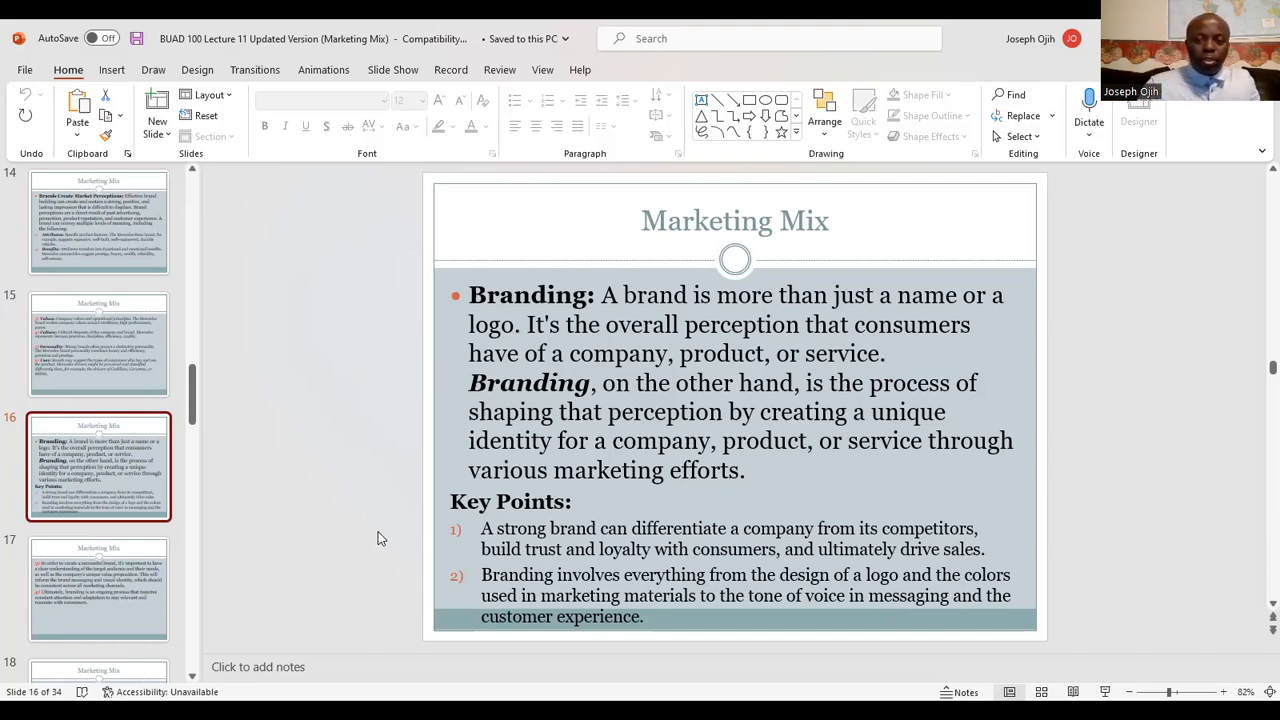
click(98, 588)
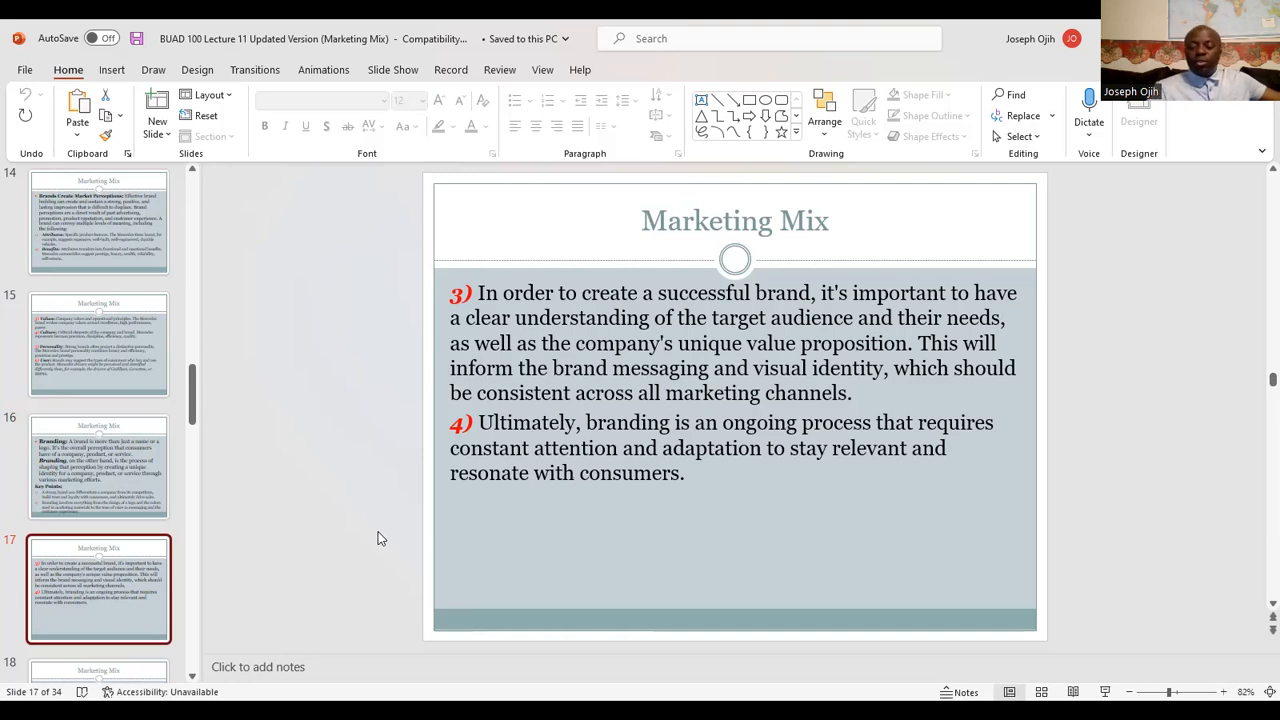
Advance to slide 18, Common Branding Strategies, with the Mastercard brand-identity example
click(98, 464)
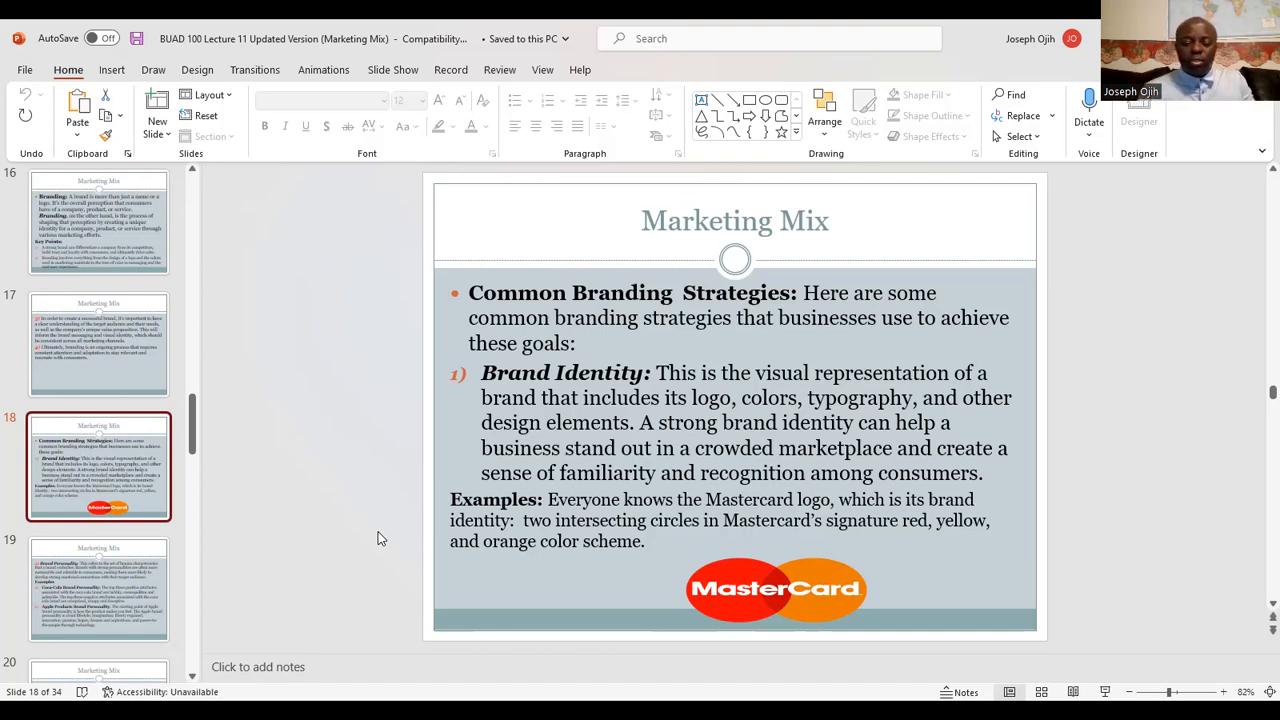
Advance to slide 20 on brand positioning with the Apple and Netflix strategy examples
click(98, 588)
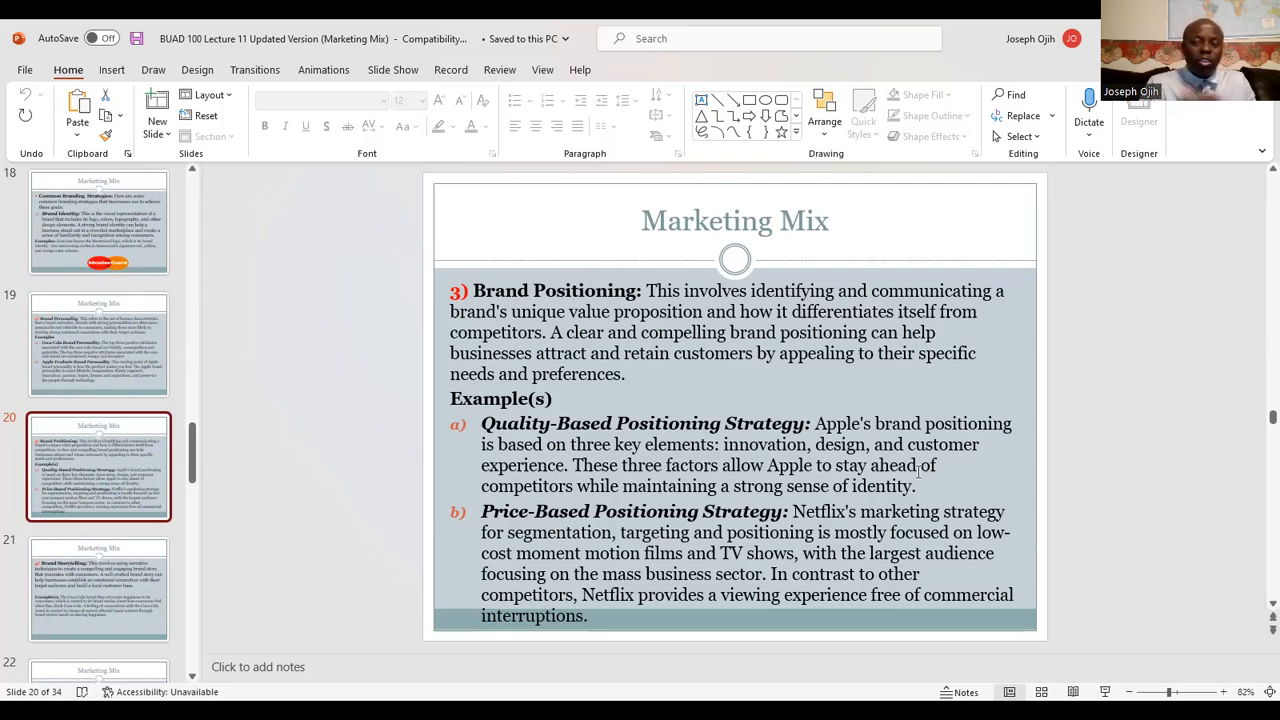
Show slide 21, Brand Storytelling with the Coca-Cola happiness example
click(98, 588)
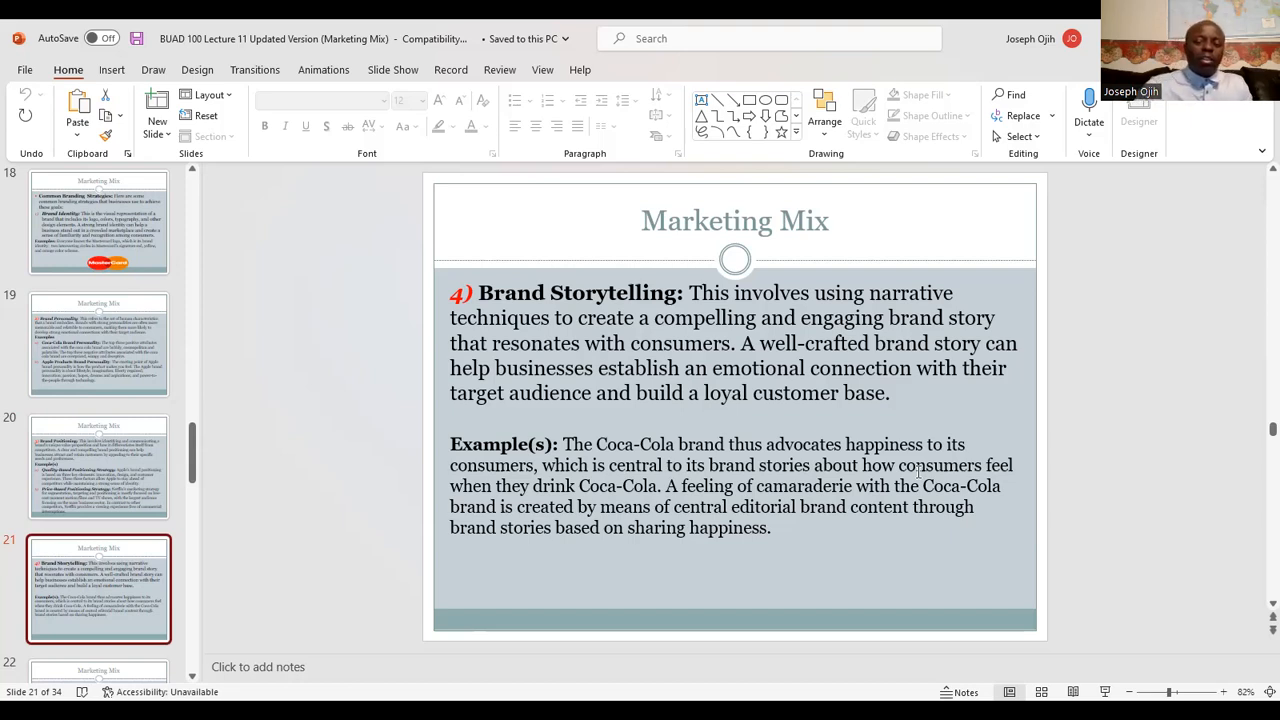
mouse_move(844, 238)
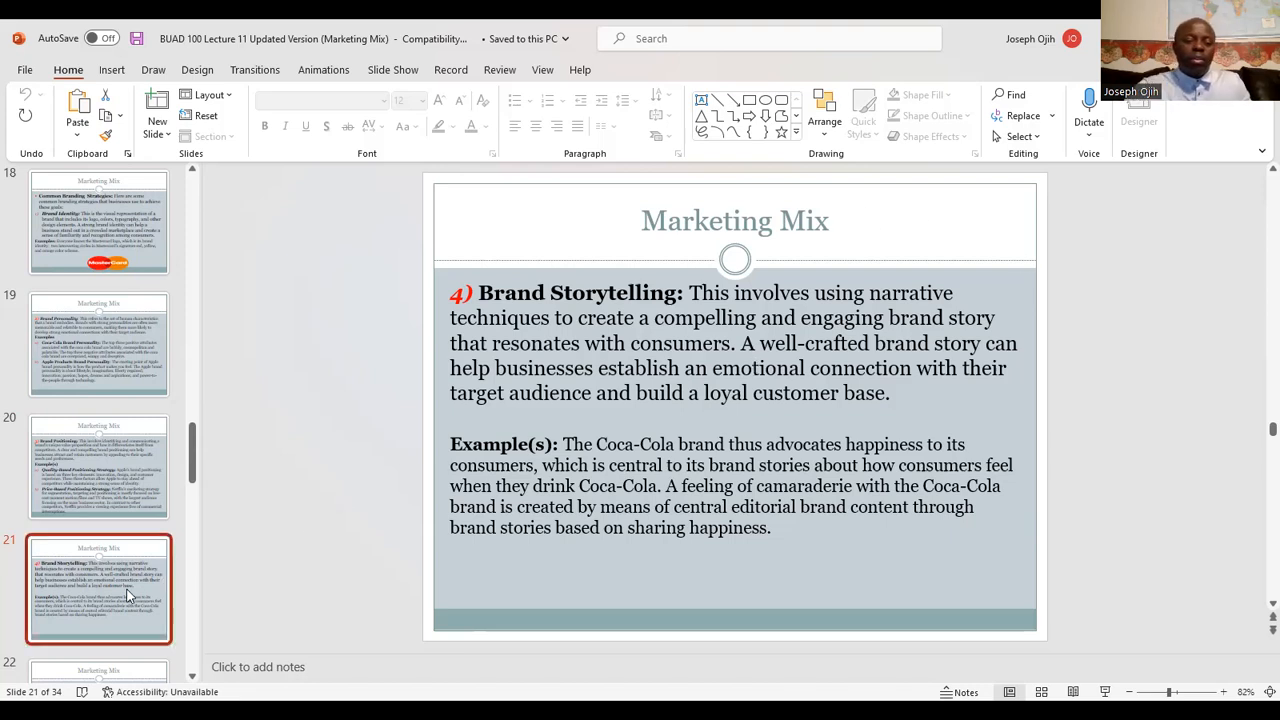
Show slide 22, Brand Extensions with the Diet Coke line extension example
click(98, 464)
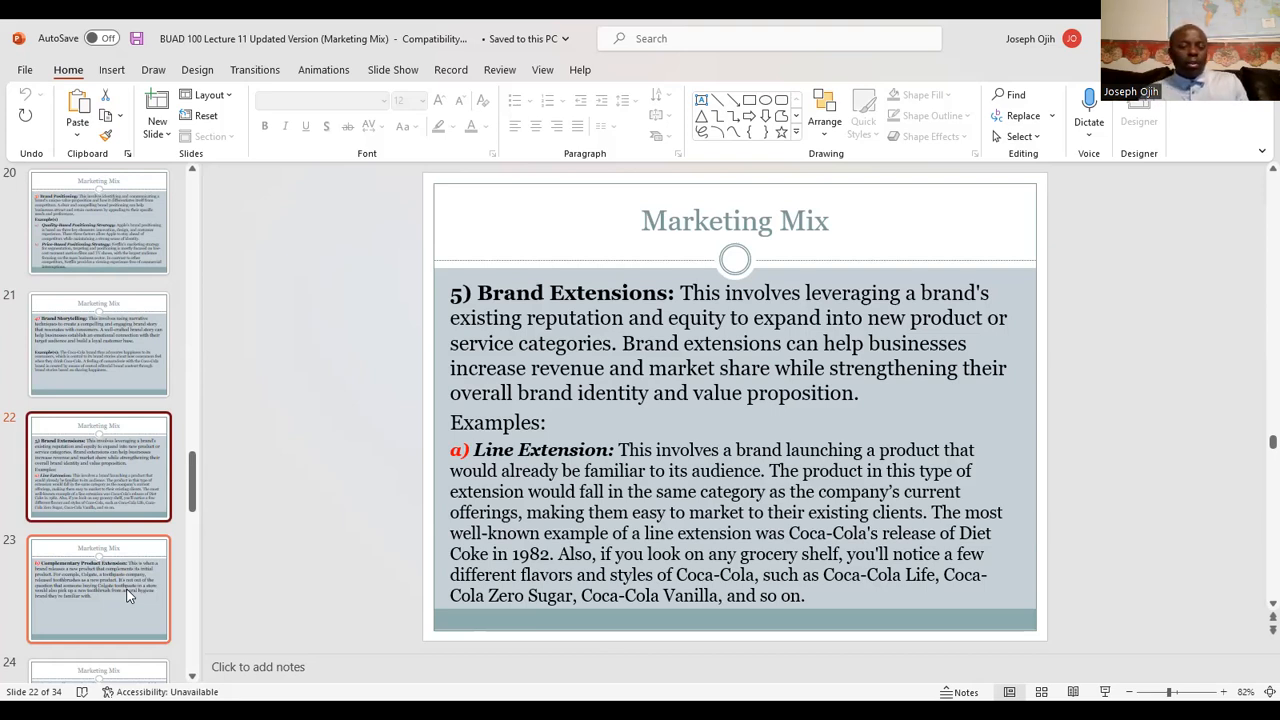
Show slide 23, Complementary Product Extension with the Colgate toothbrush example
click(98, 588)
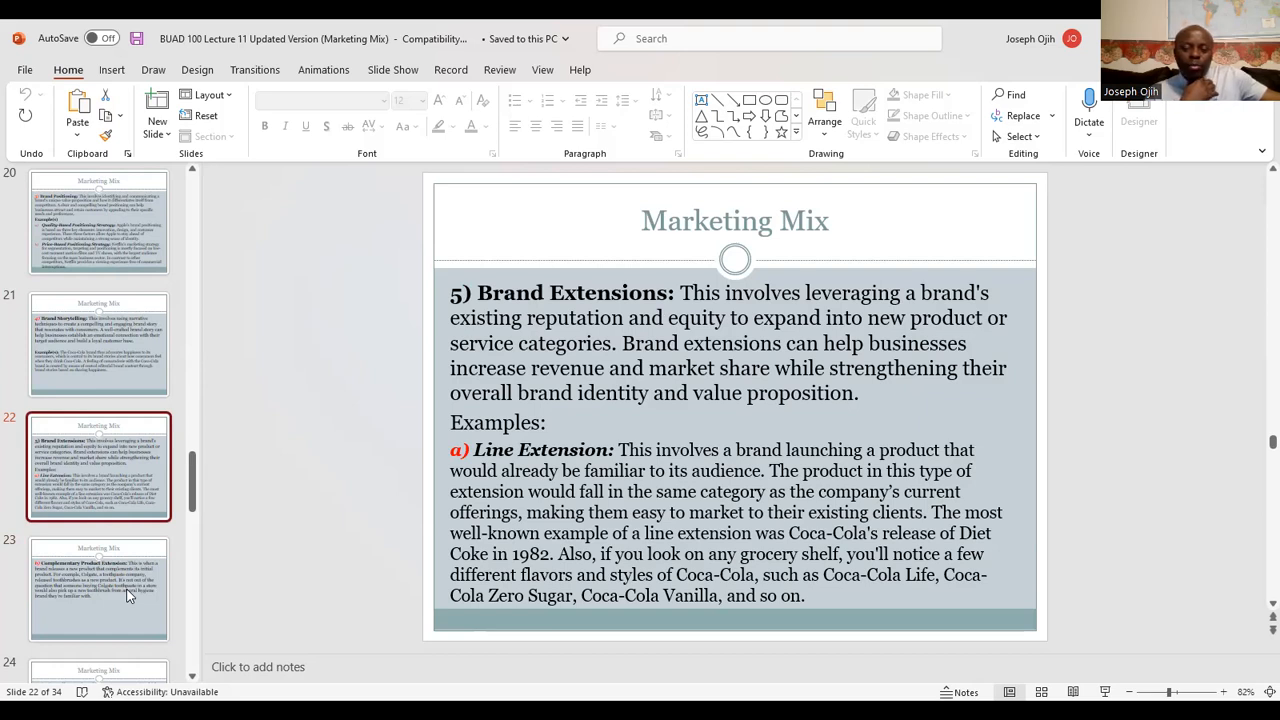
mouse_move(530, 424)
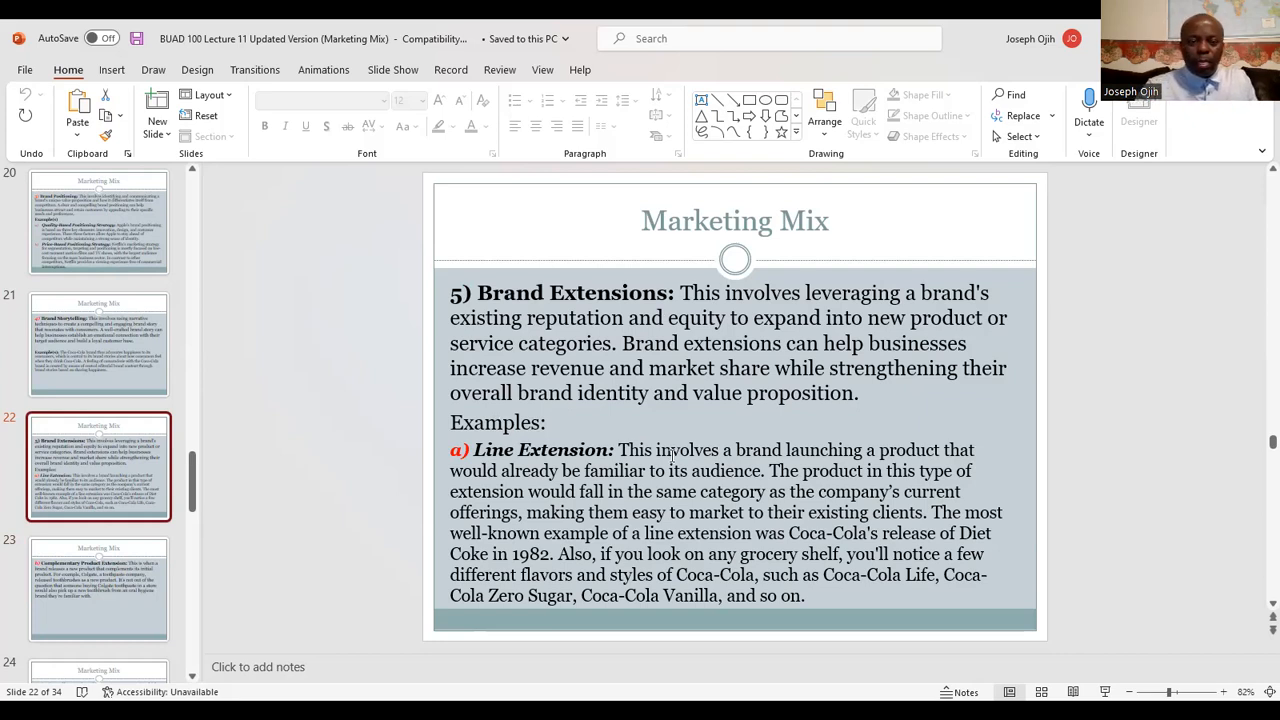
click(98, 588)
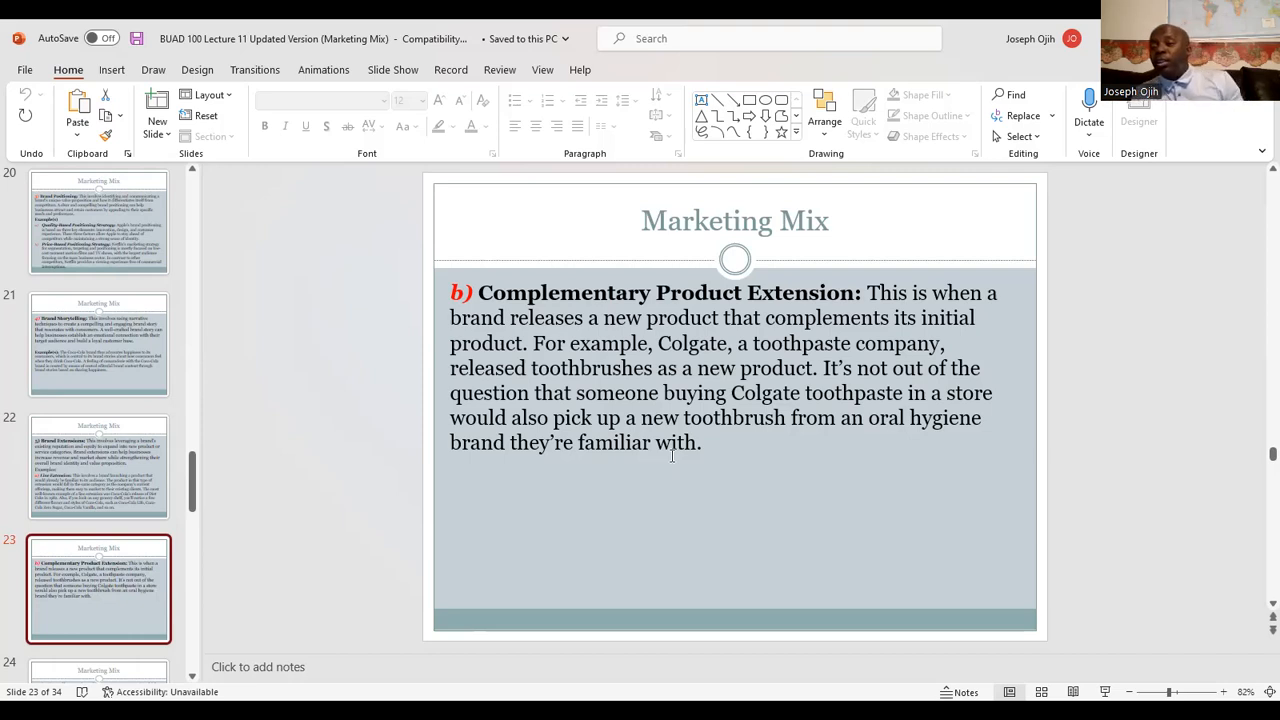
Jump ahead to slide 26, the Brand Licensing definition
click(98, 470)
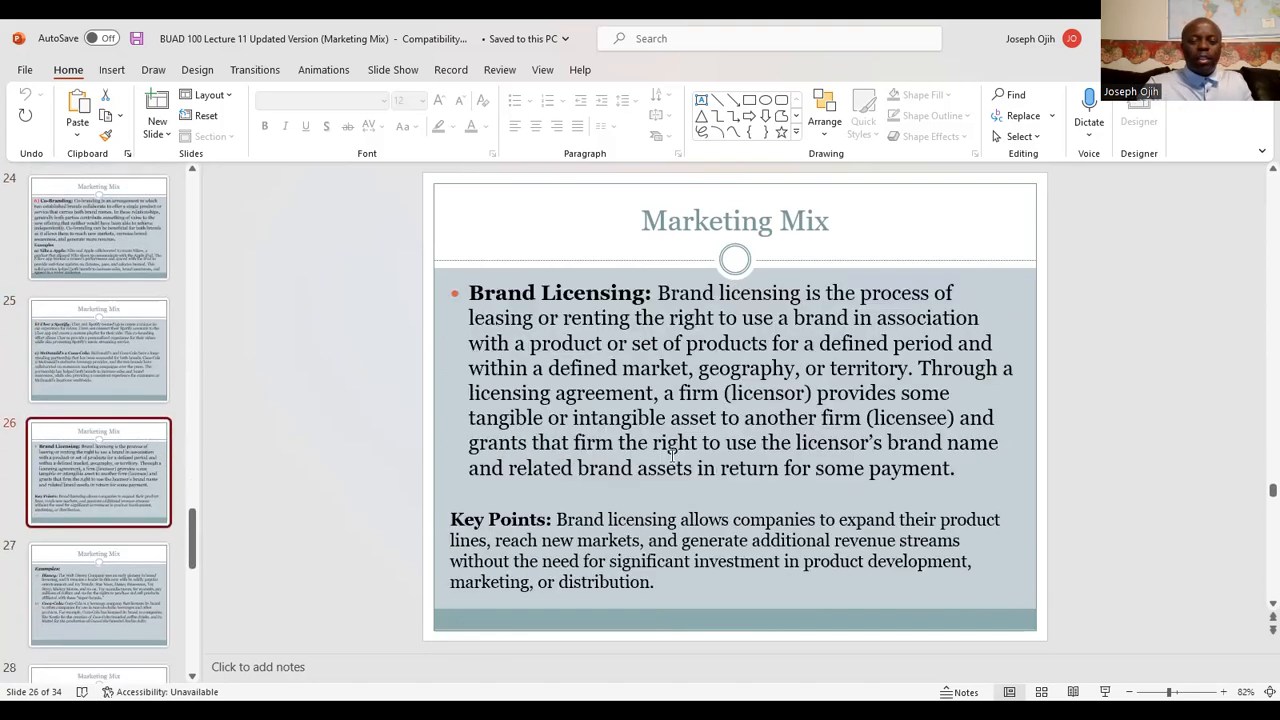
Go back through the co-branding slides and land on slide 25, Uber x Spotify and McDonald's x Coca-Cola
click(98, 344)
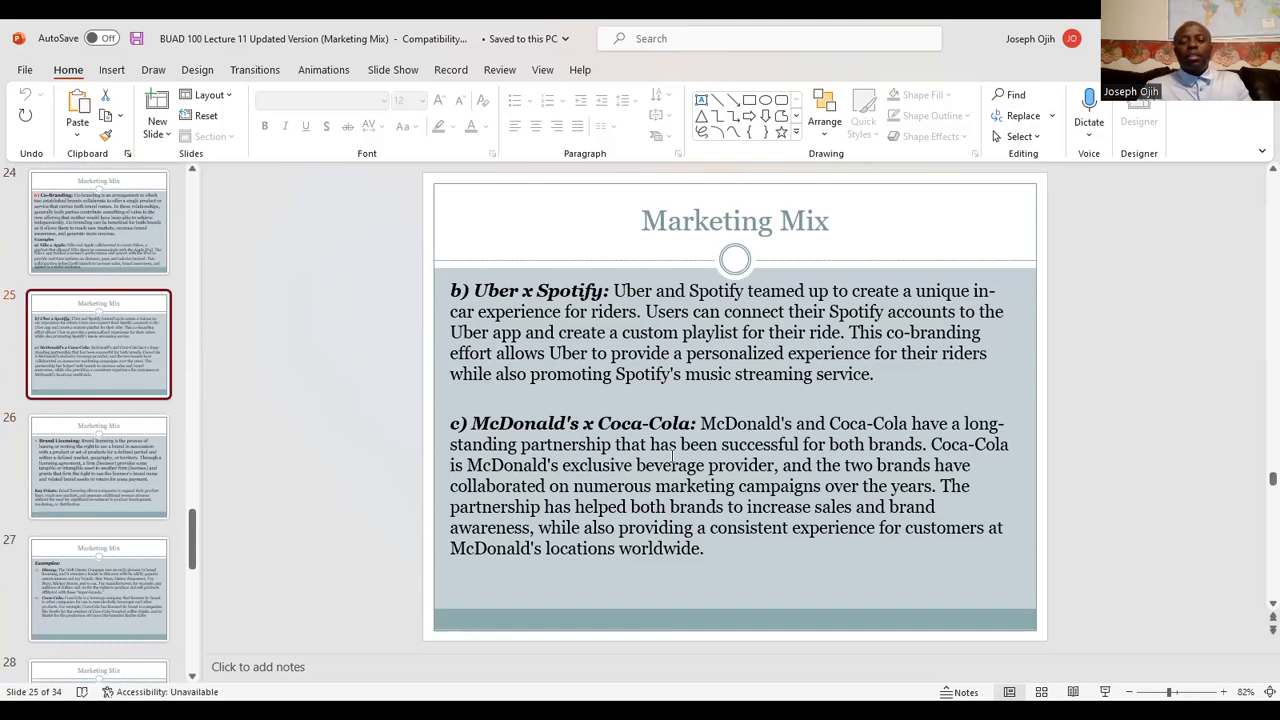
click(98, 220)
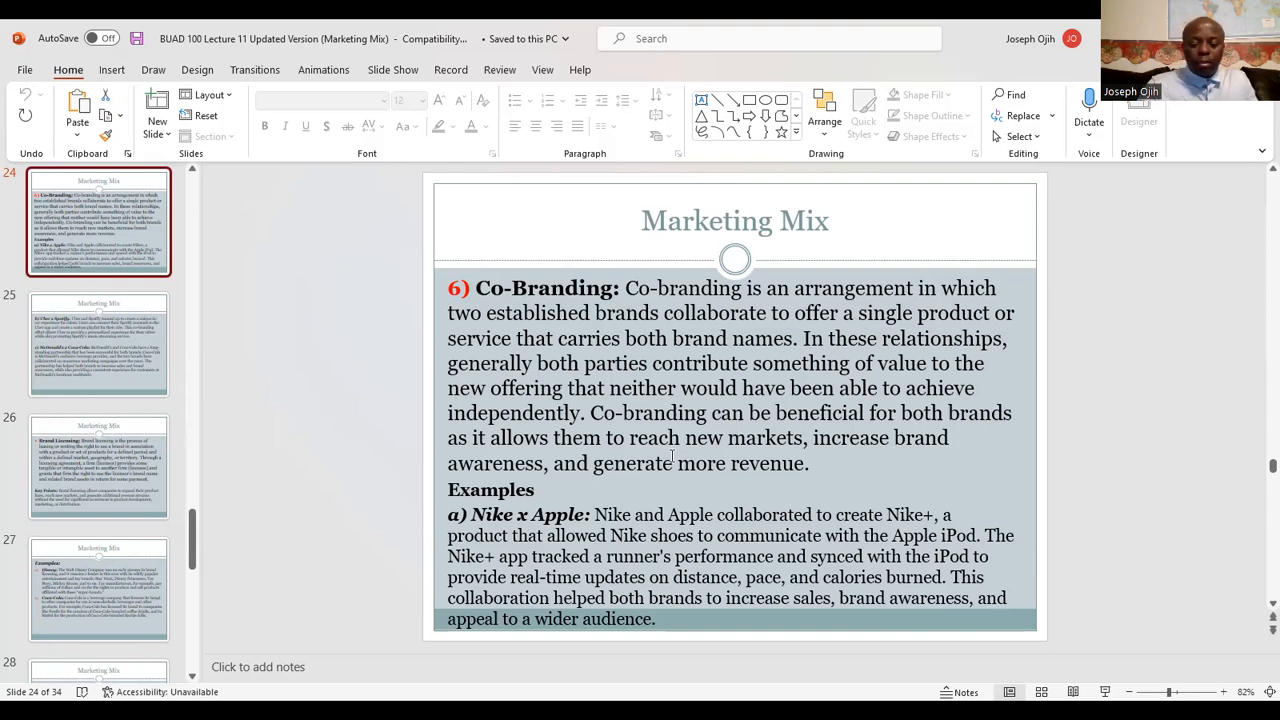
click(98, 344)
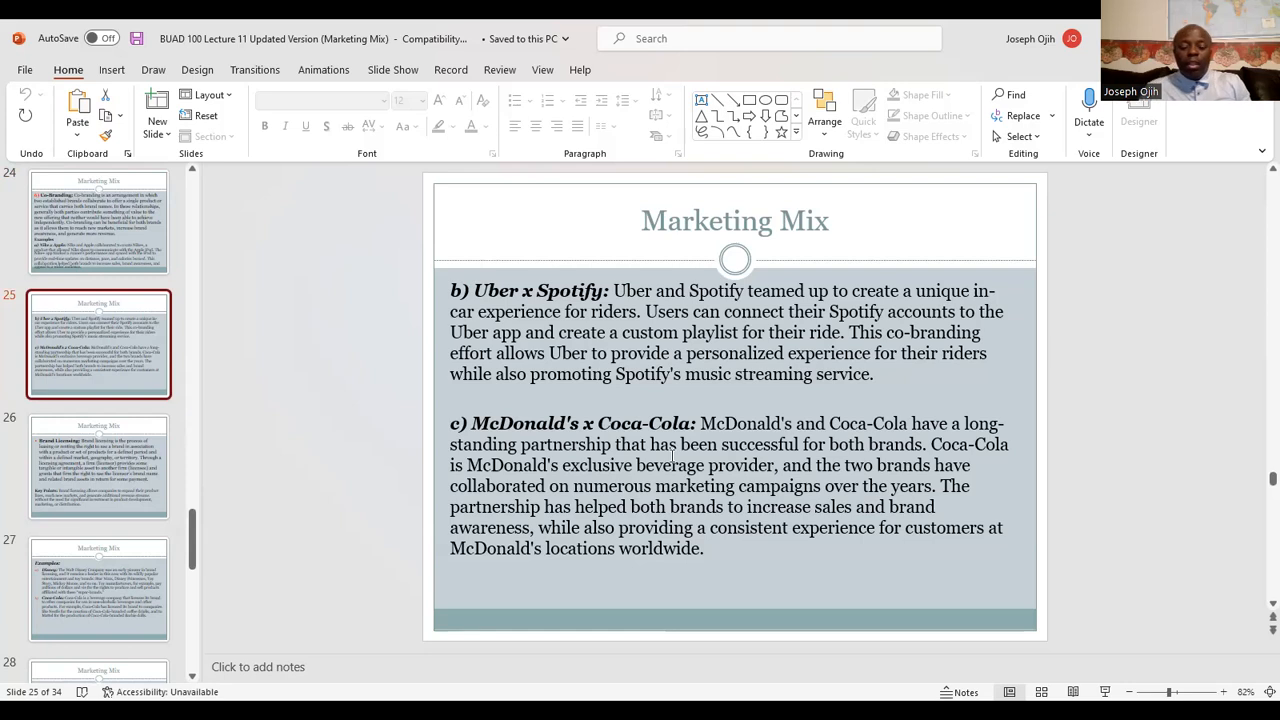
Show slide 26, Brand Licensing, then continue to the licensing examples slide
click(98, 464)
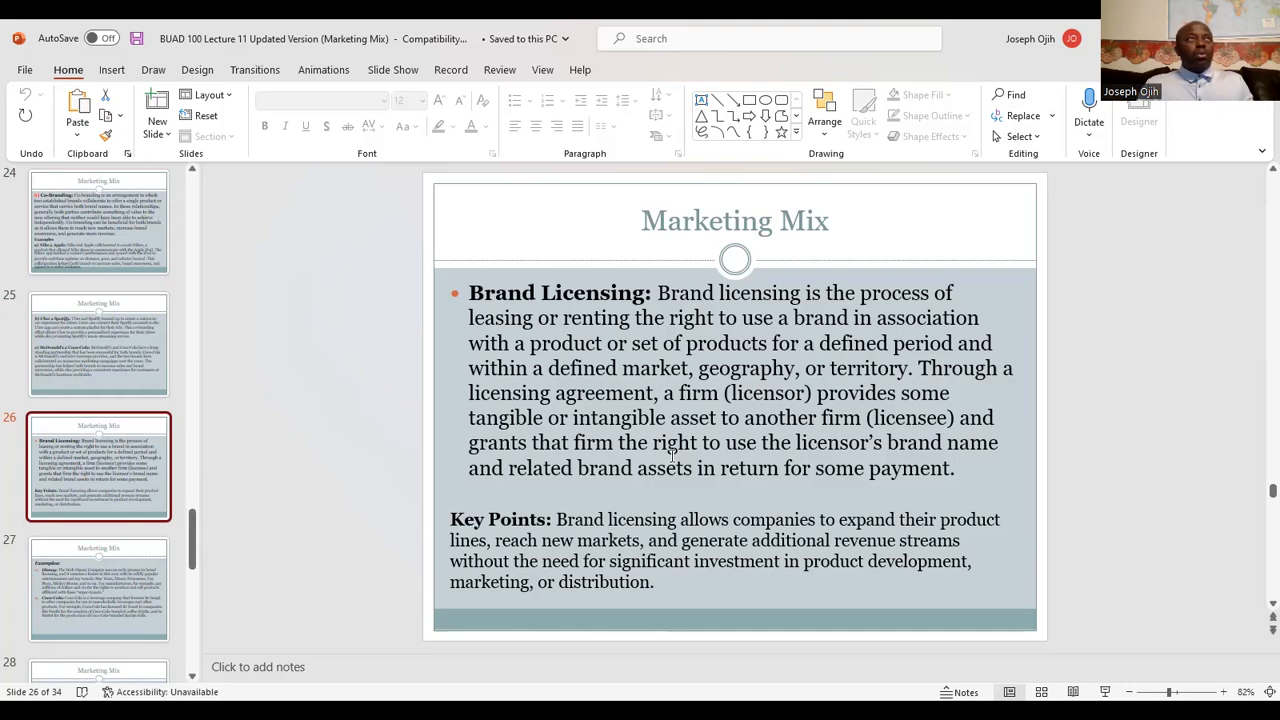
click(98, 588)
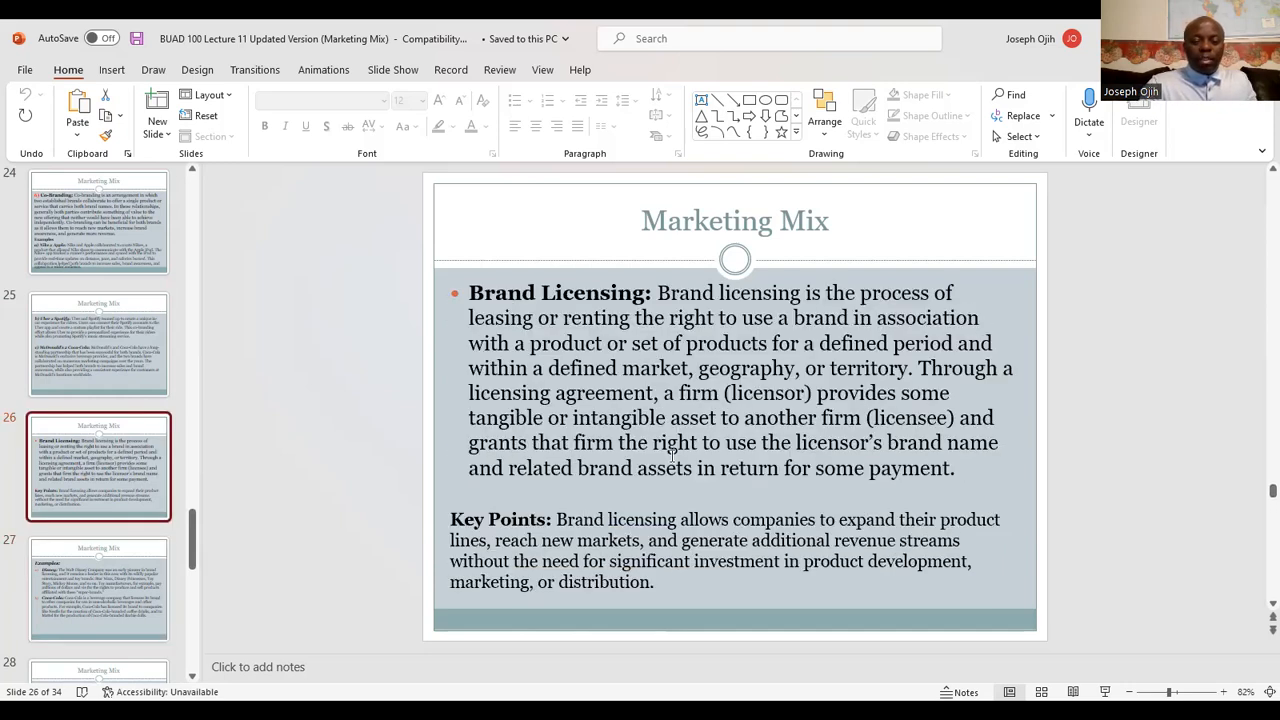
click(98, 588)
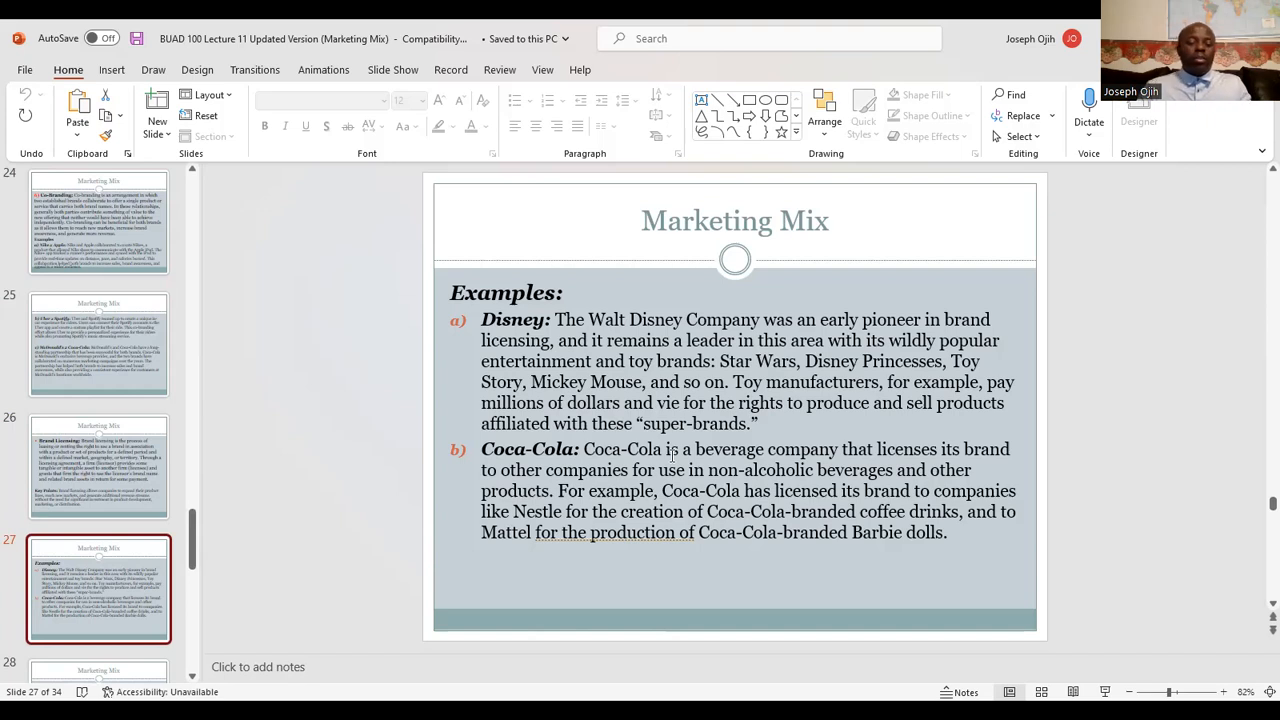
mouse_move(676, 96)
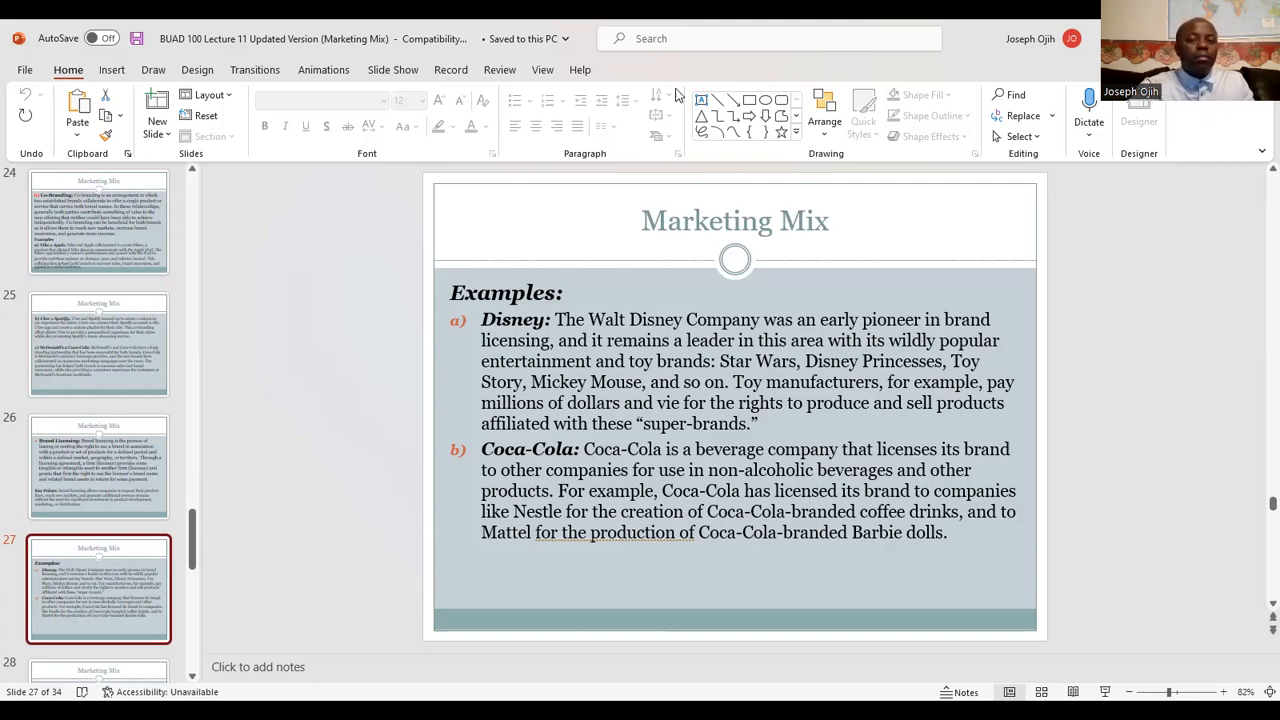